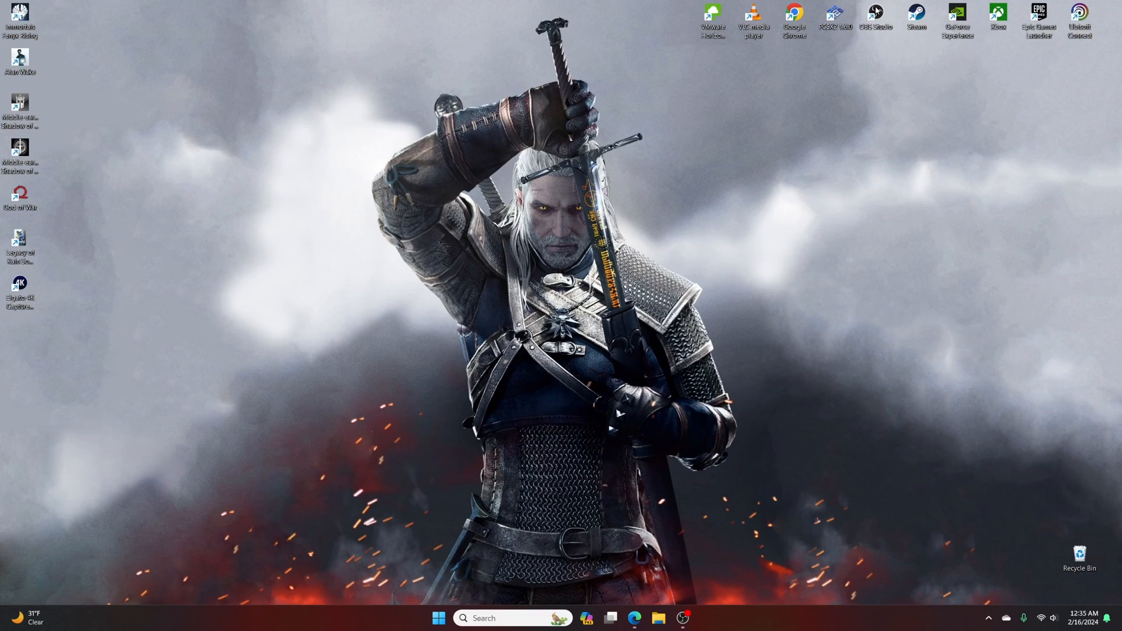
Bring up the OBS Studio desktop shortcut's context menu, with options like Run as administrator
right_click(873, 14)
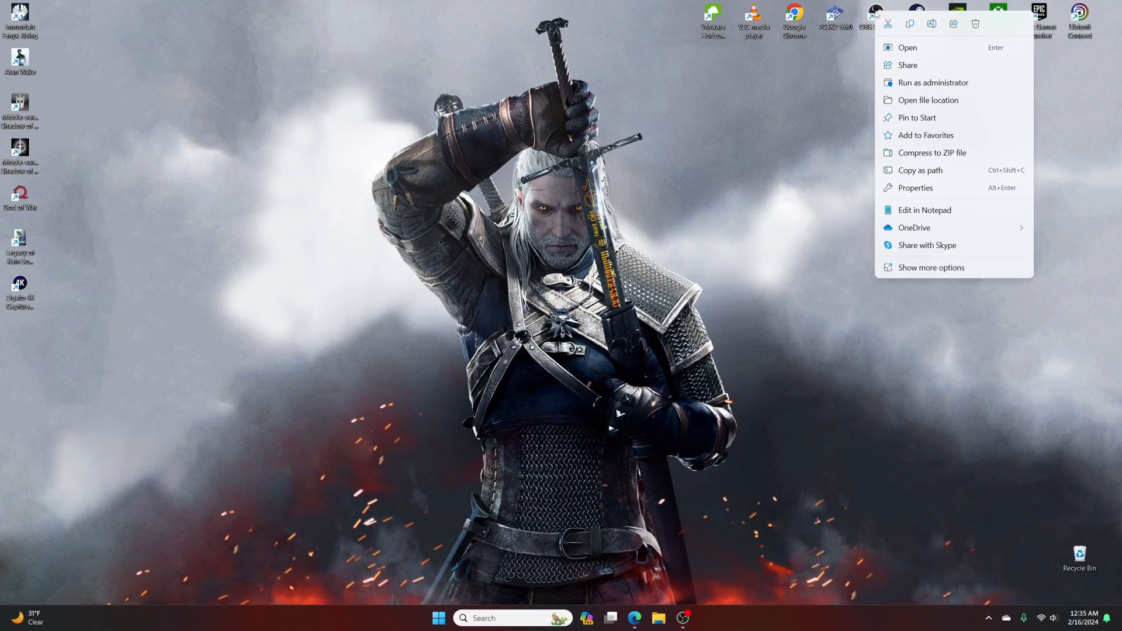
mouse_move(933, 83)
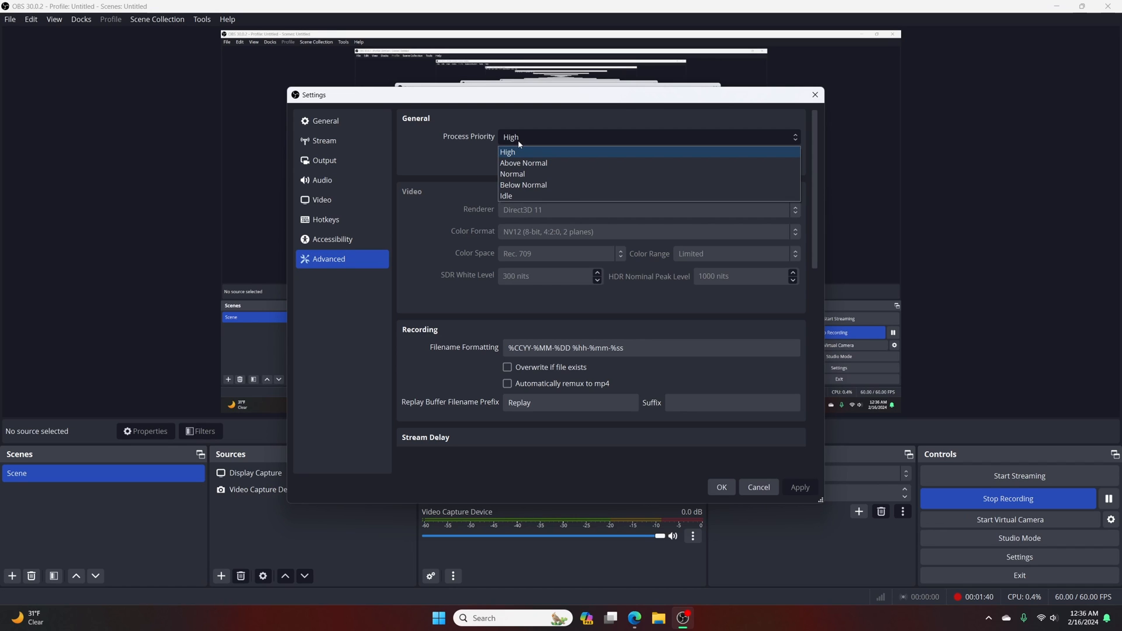
mouse_move(513, 174)
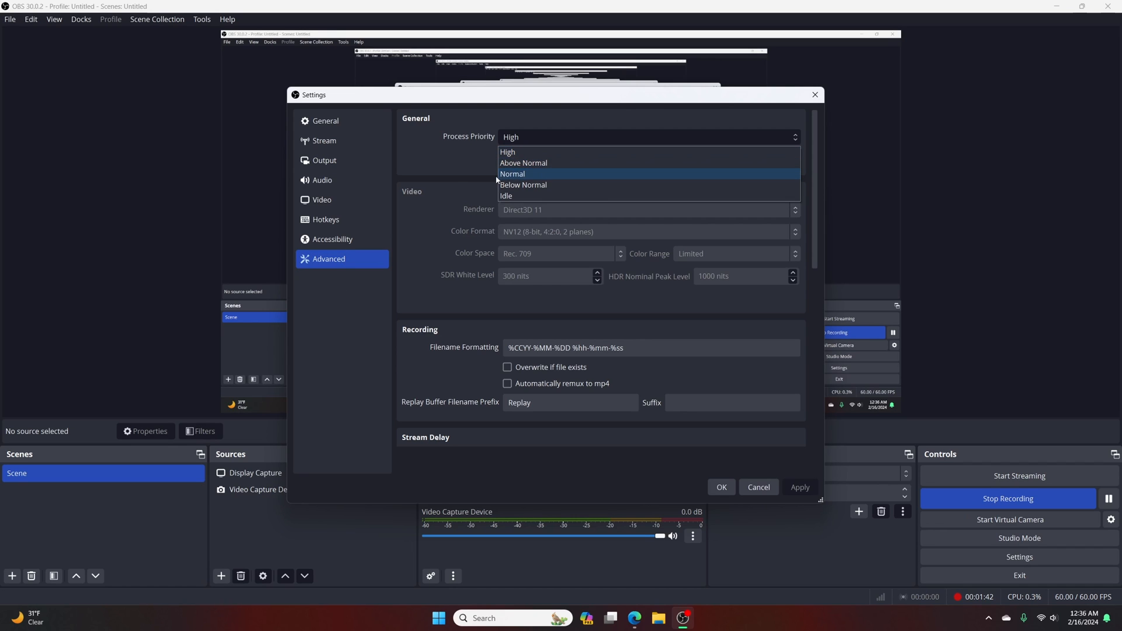
Keep OBS Process Priority on High in the Advanced settings
left_click(508, 152)
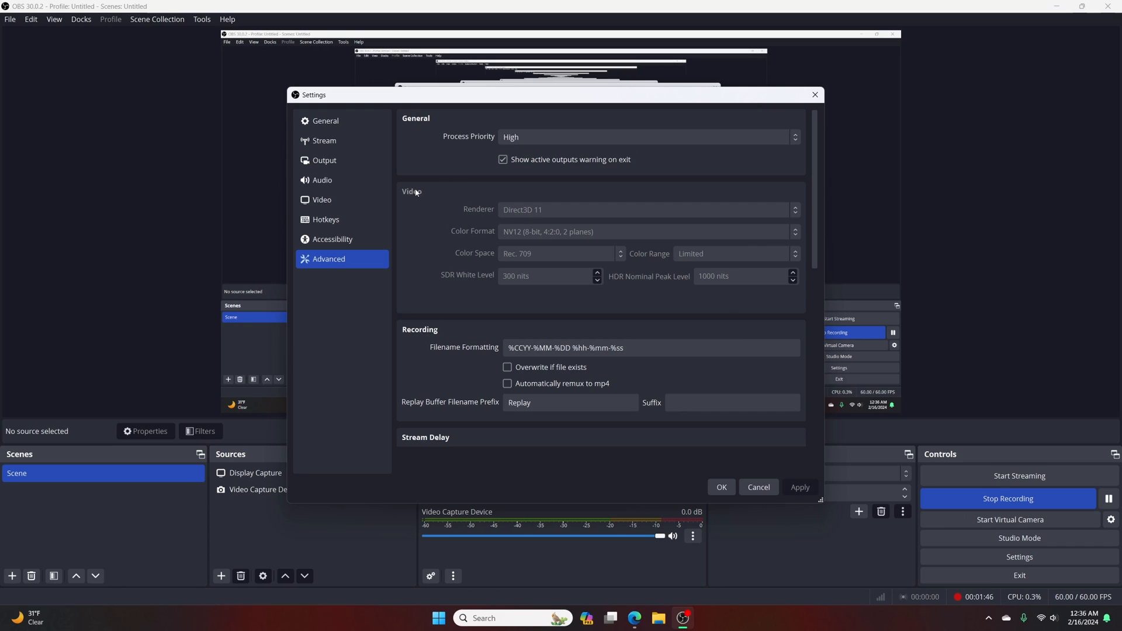
Review the Simple mode Output settings, recording to Matroska with the NVENC encoder
left_click(325, 159)
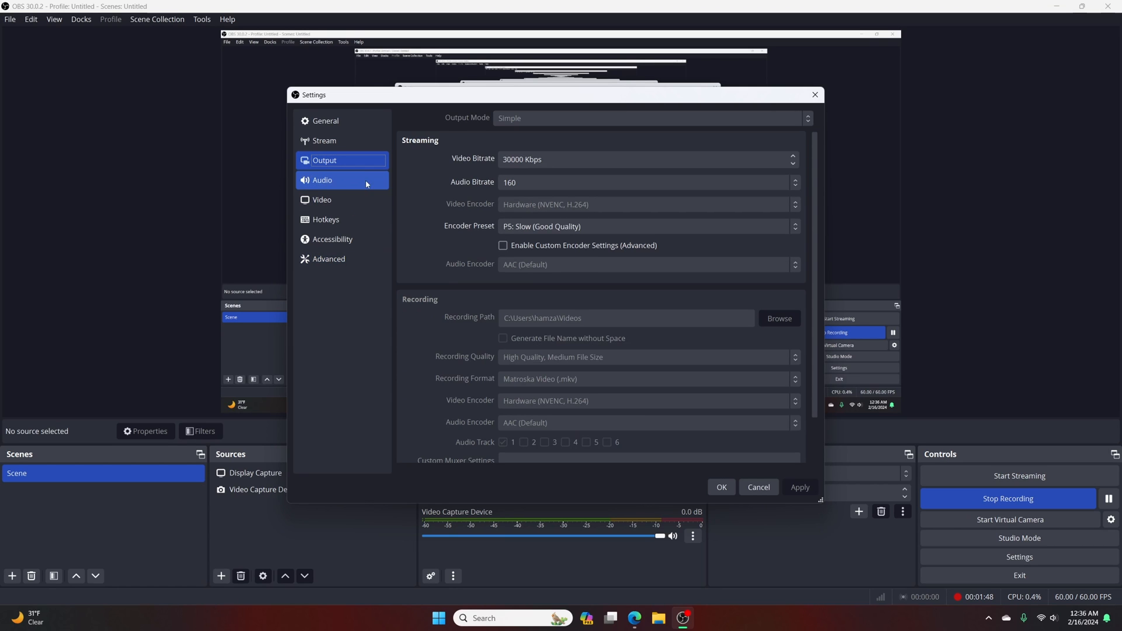
scroll("down", 3)
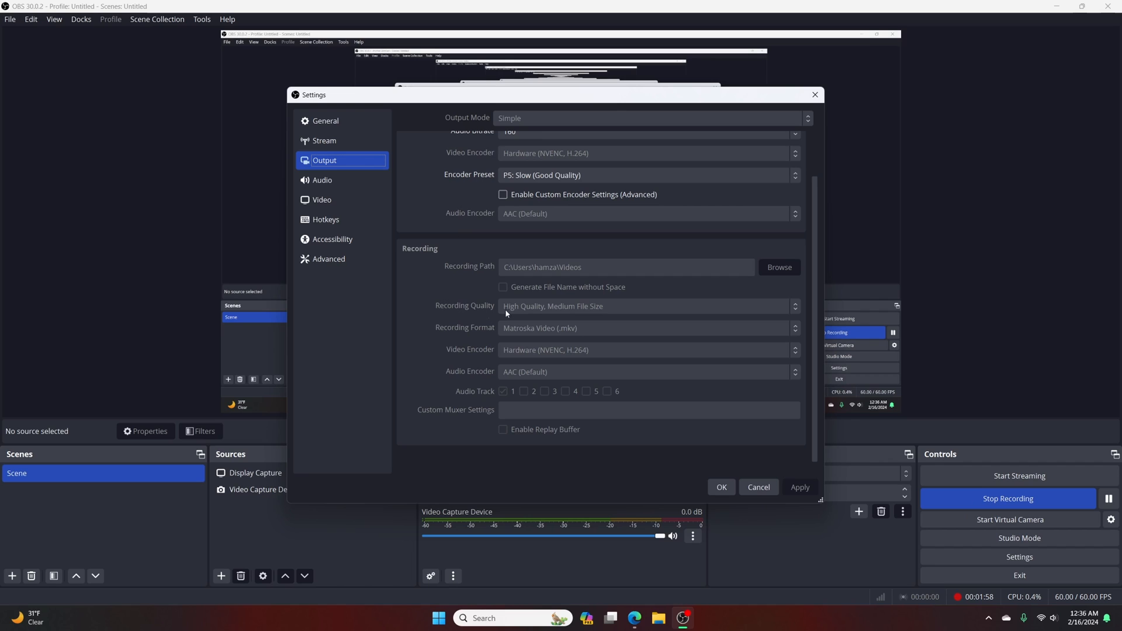
mouse_move(533, 316)
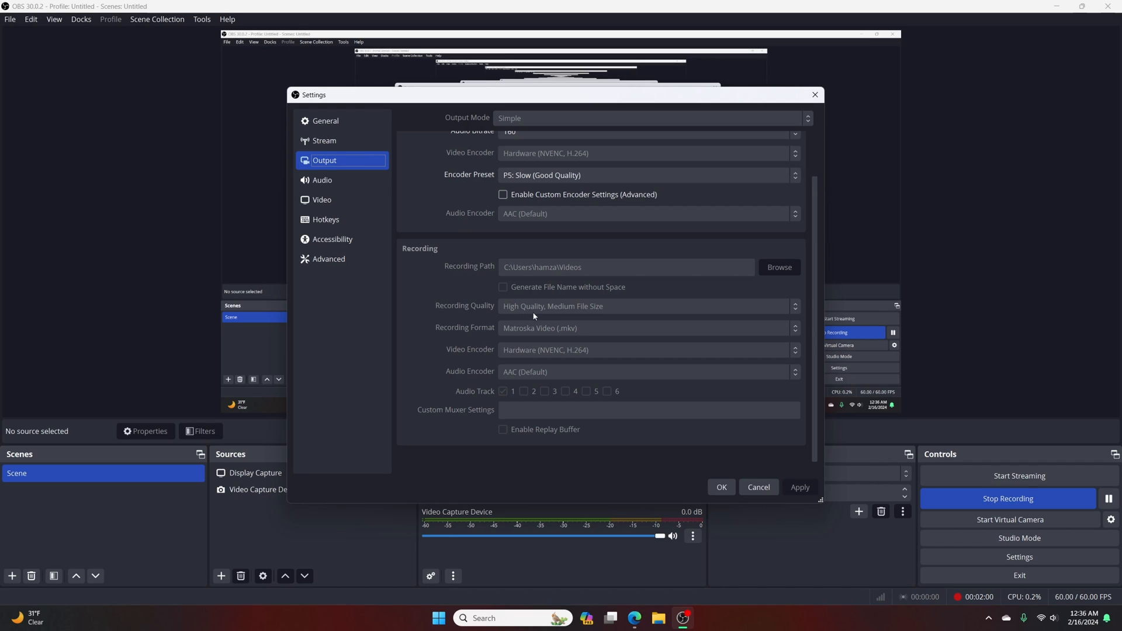
mouse_move(503, 313)
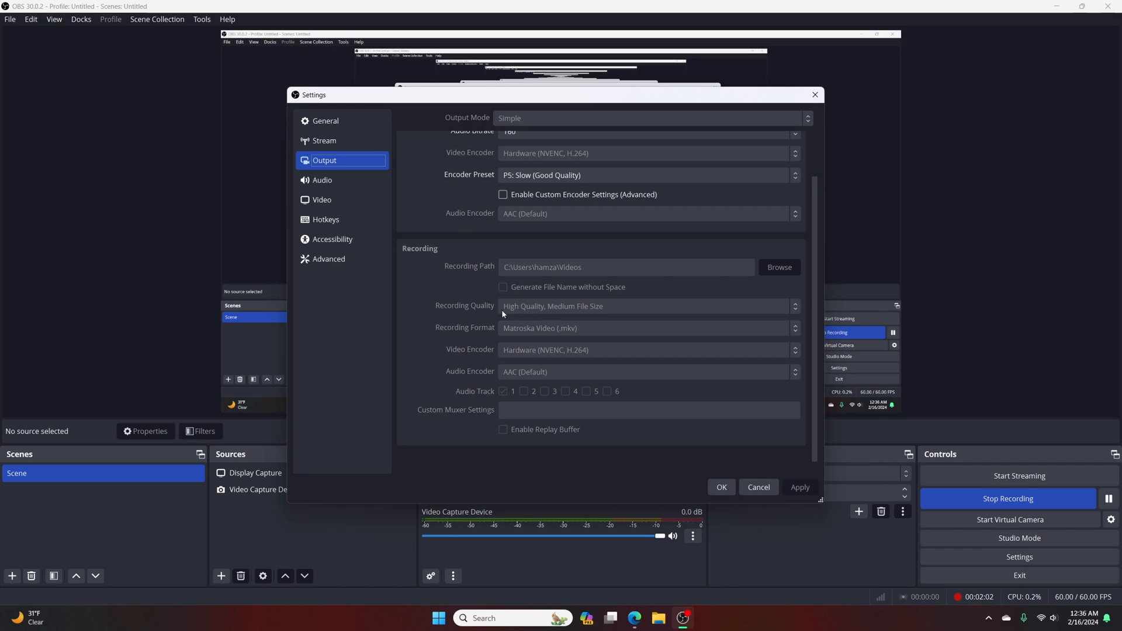
mouse_move(455, 315)
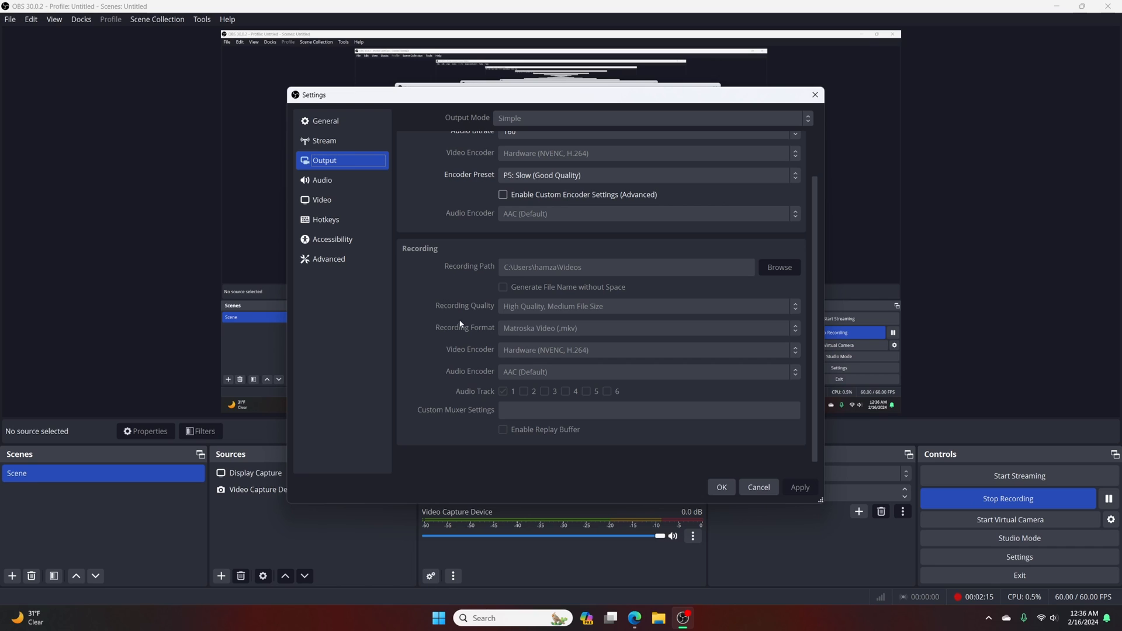
mouse_move(488, 331)
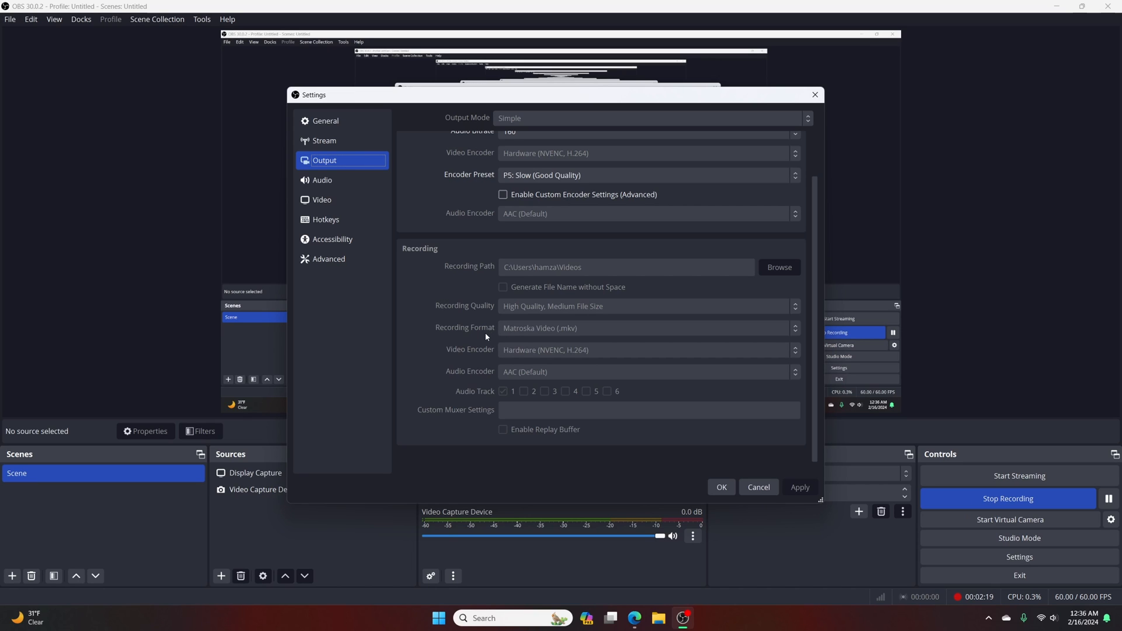
mouse_move(458, 356)
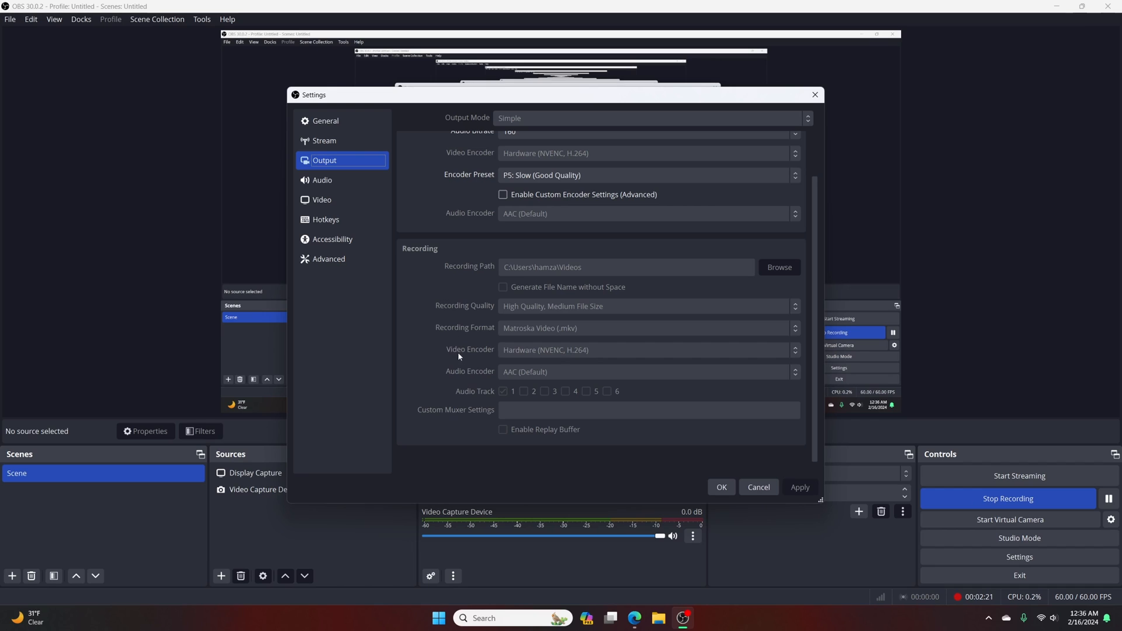
mouse_move(569, 359)
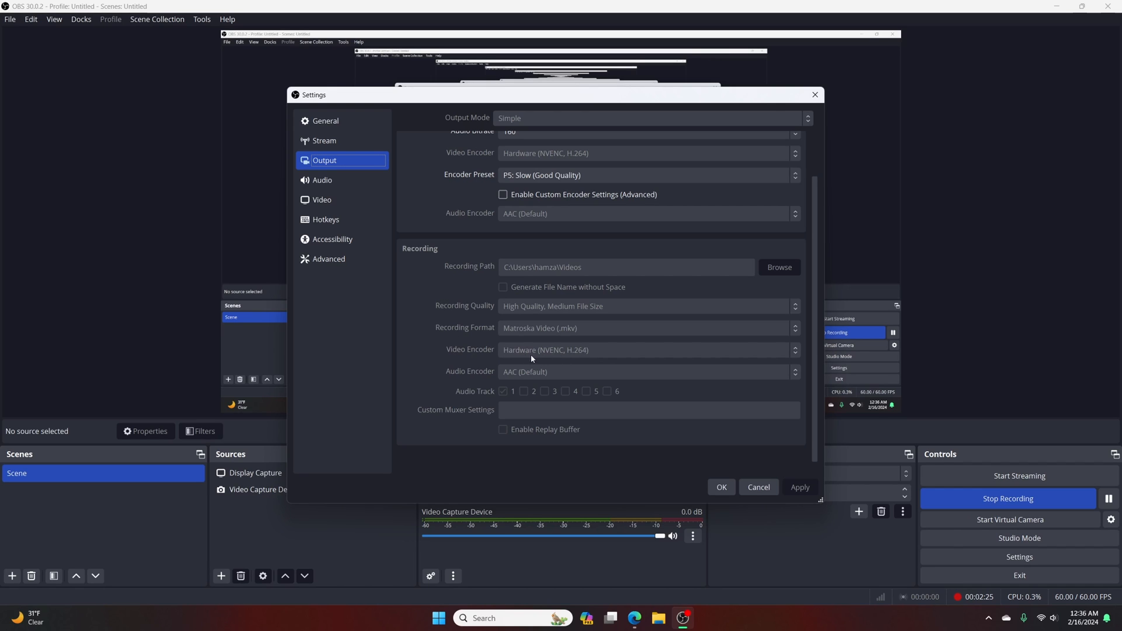
mouse_move(583, 361)
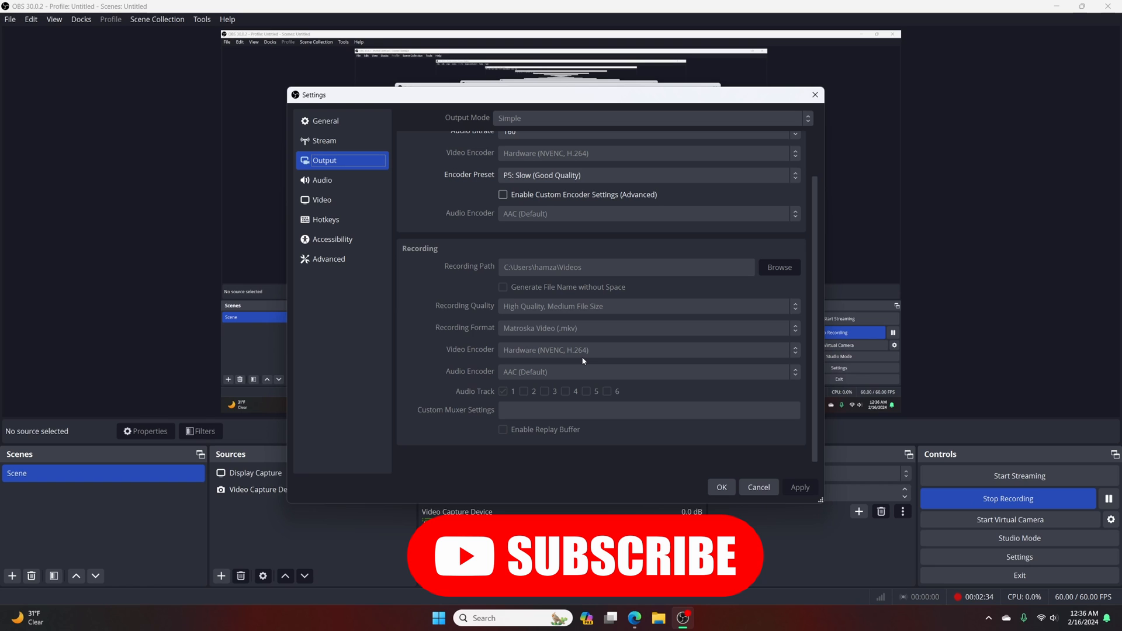
scroll("up", 3)
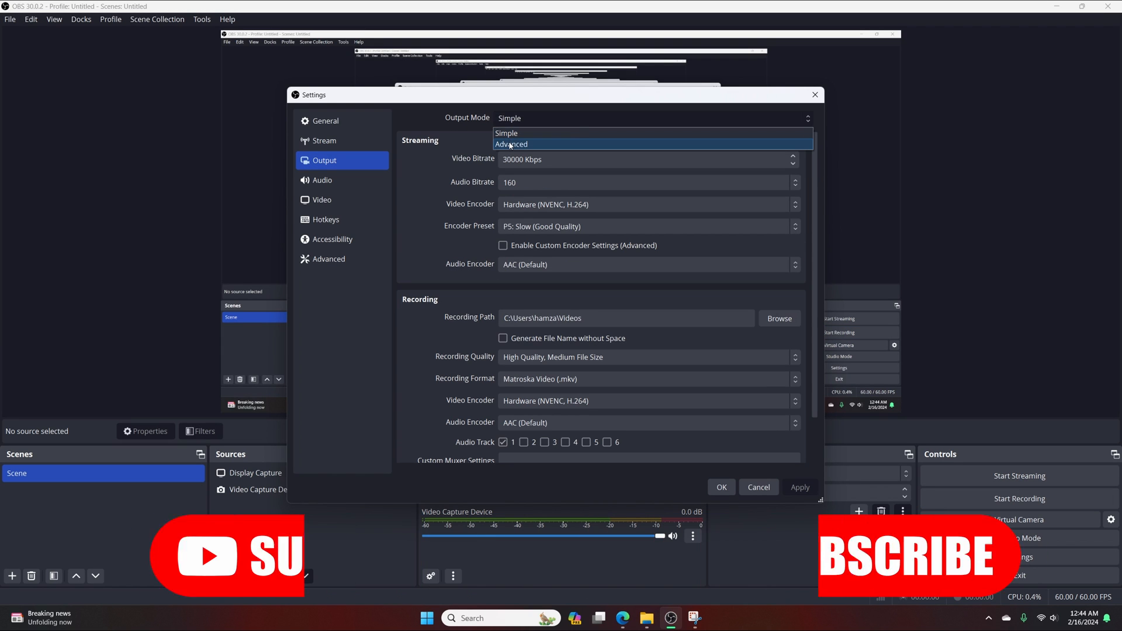
Switch output to Advanced; keep CBR 30000 Kbps, P5: Slow preset, High Quality tuning
left_click(511, 143)
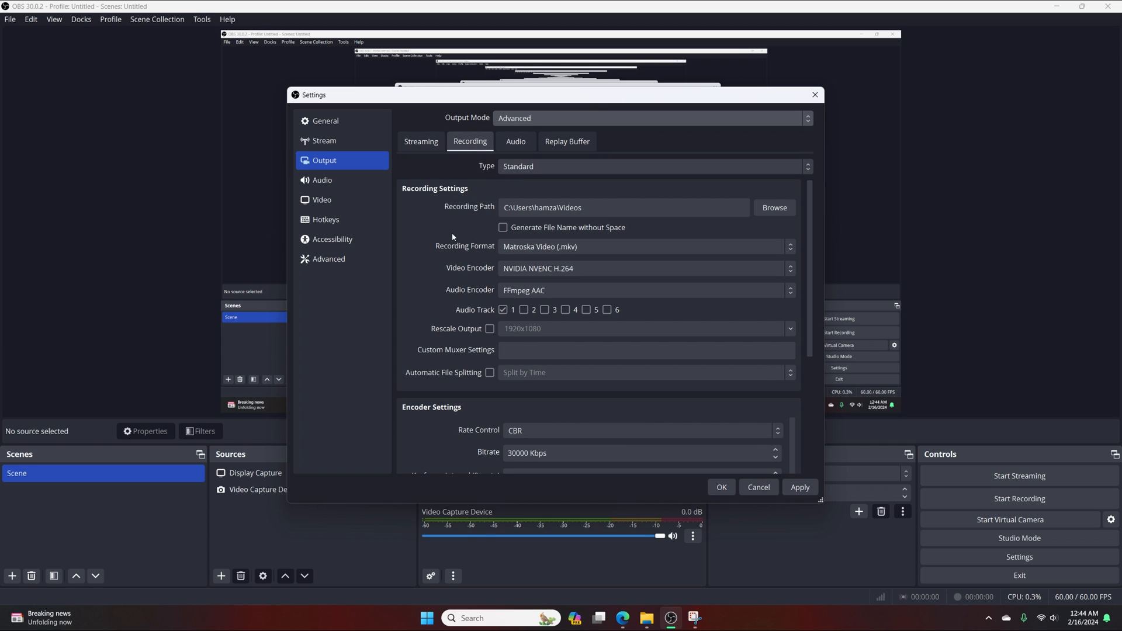
scroll("down", 3)
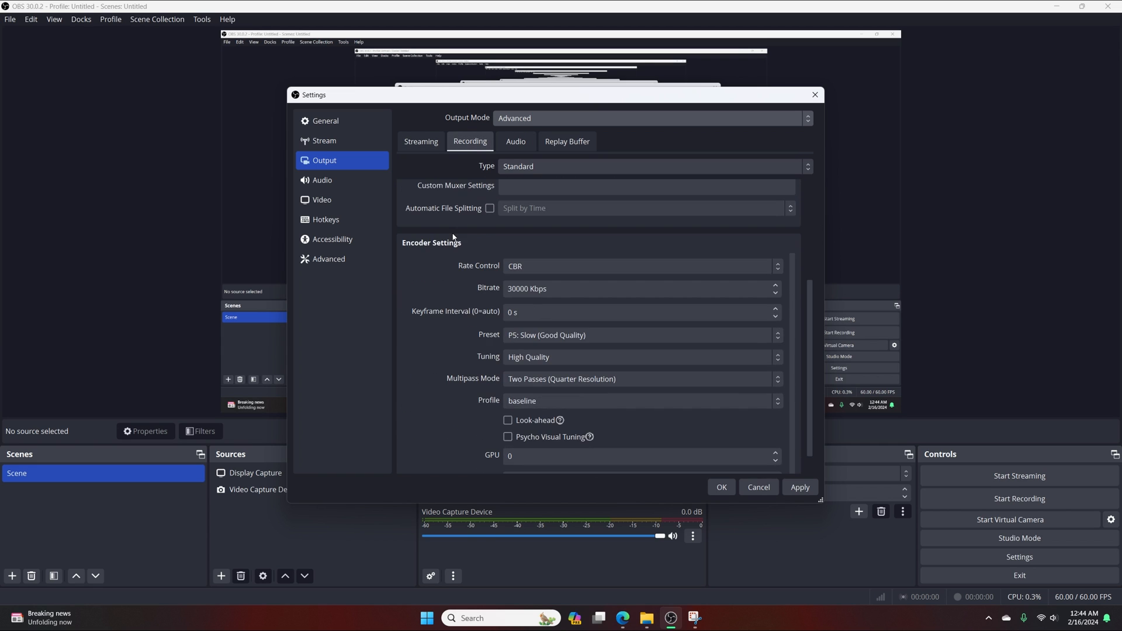
mouse_move(421, 237)
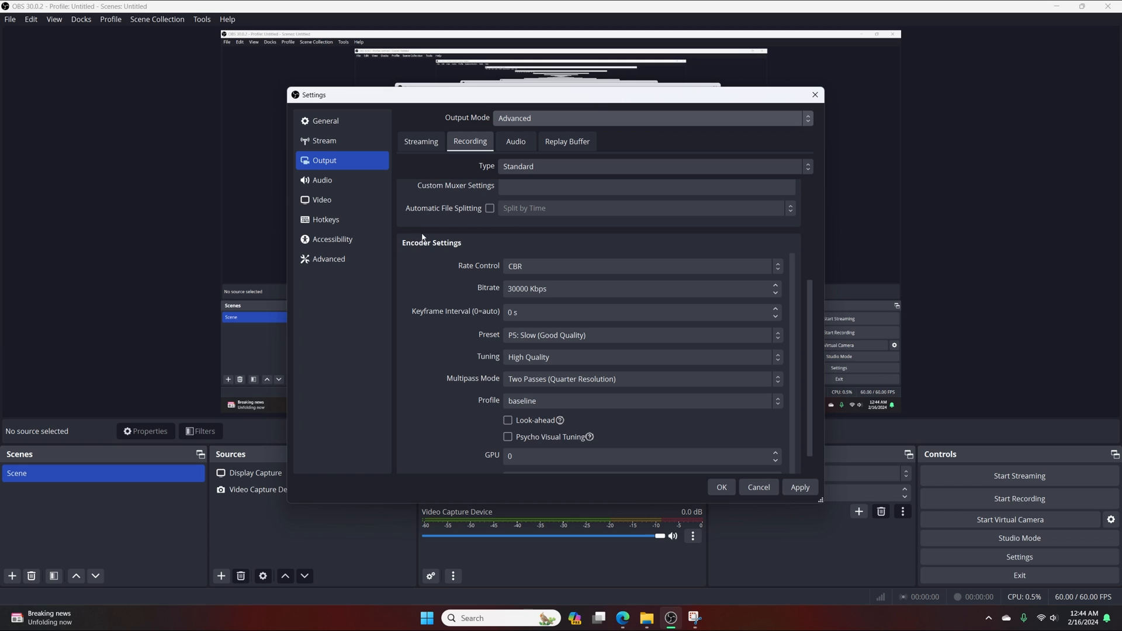
scroll("down", 3)
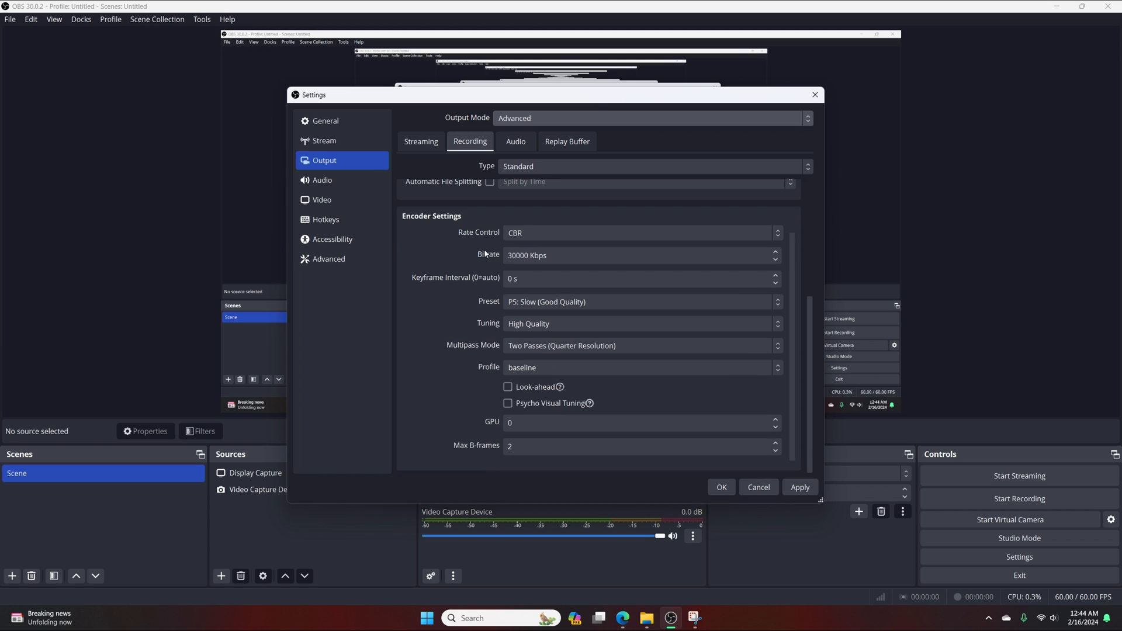
left_click(641, 232)
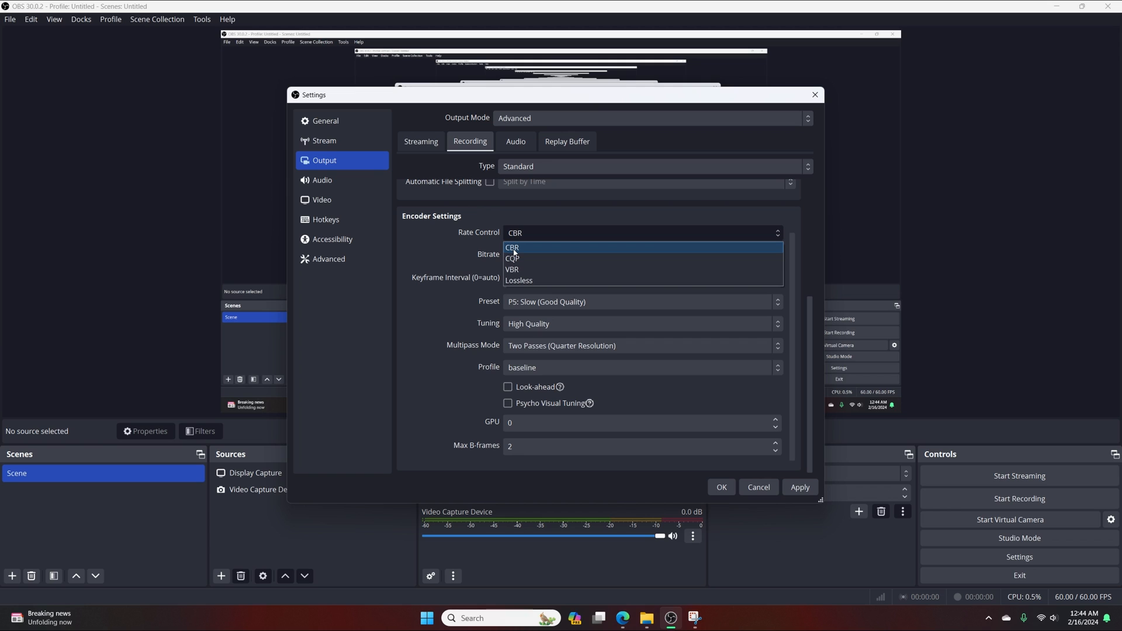
left_click(512, 248)
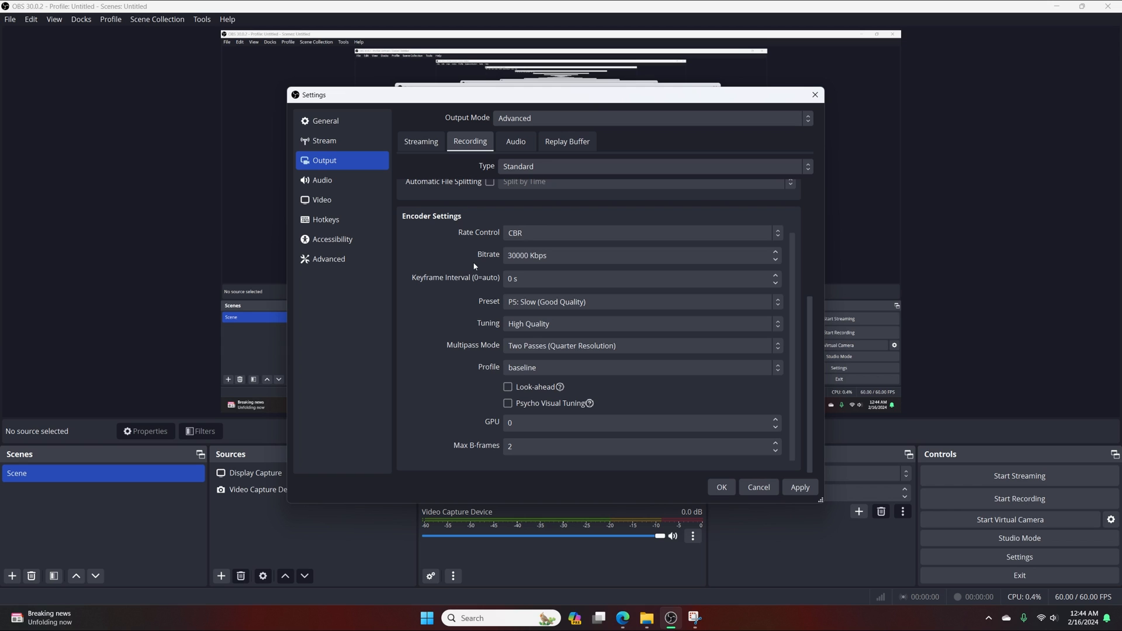
left_click(639, 301)
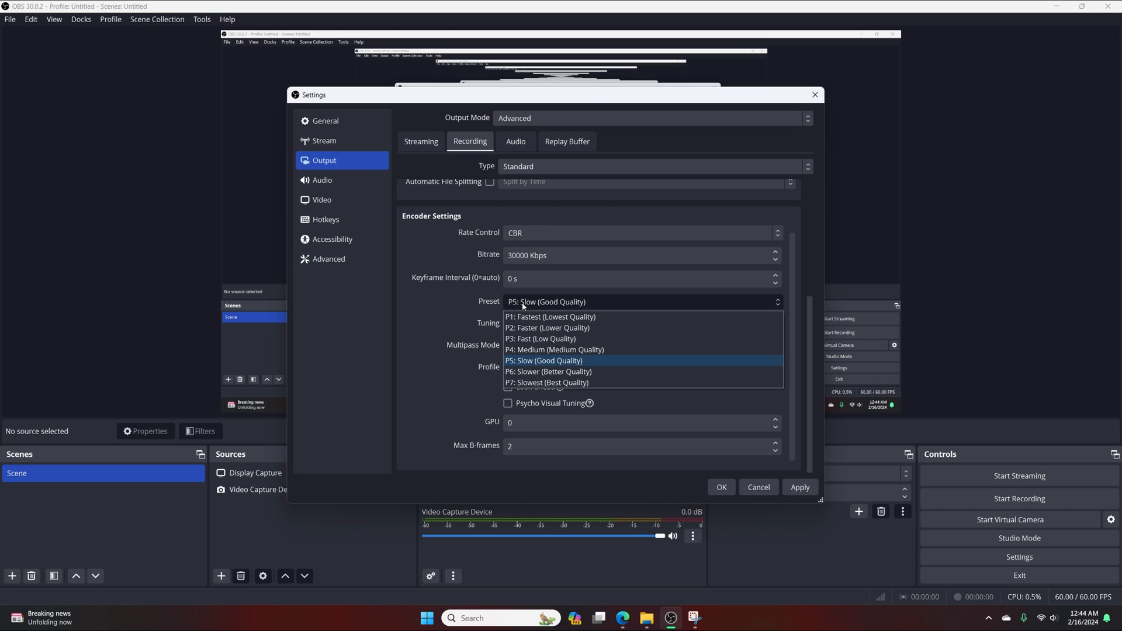
mouse_move(529, 360)
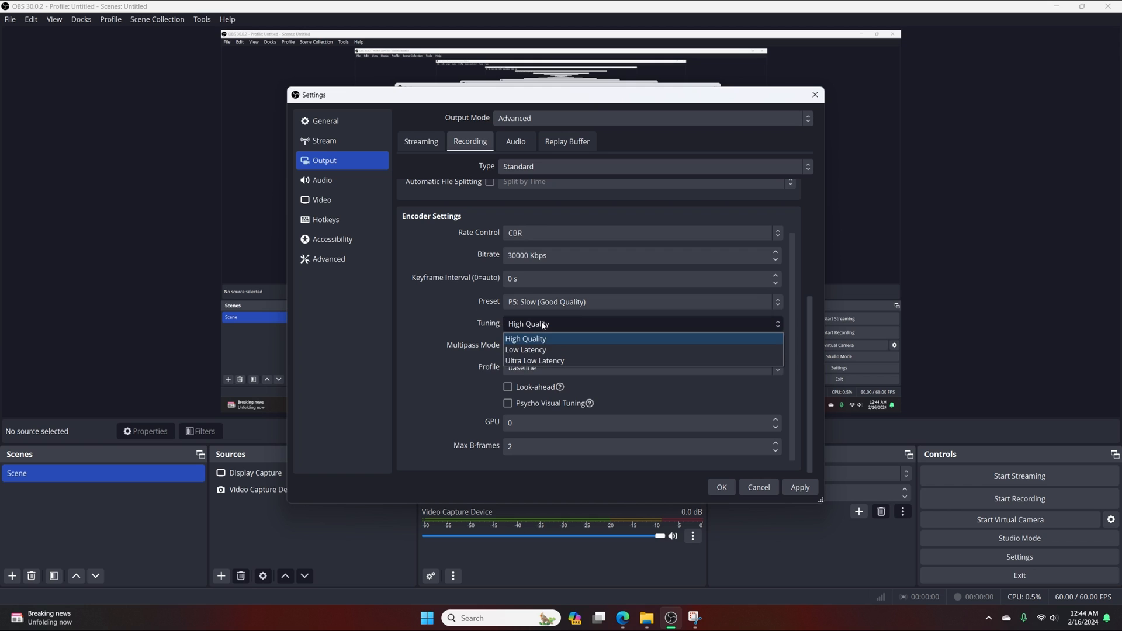
mouse_move(534, 361)
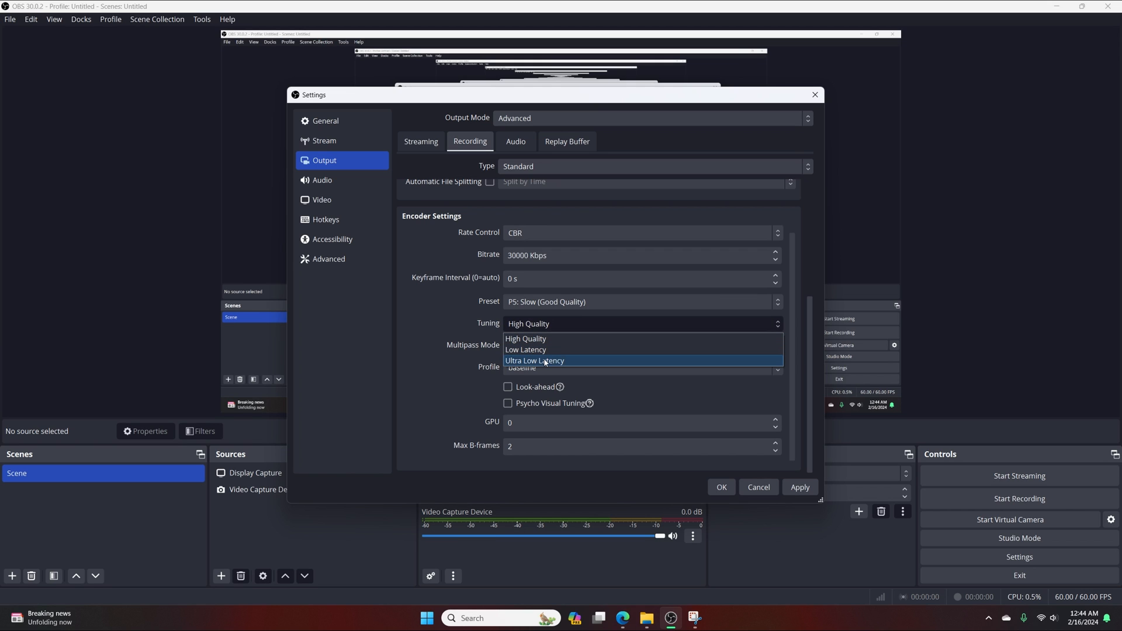
left_click(527, 323)
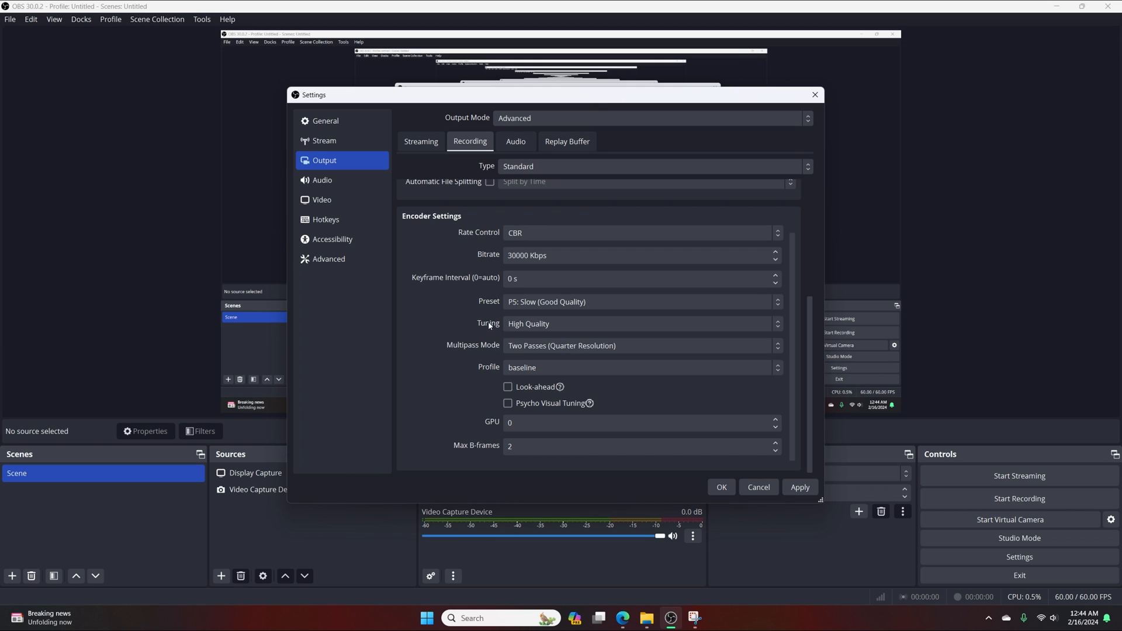
mouse_move(507, 386)
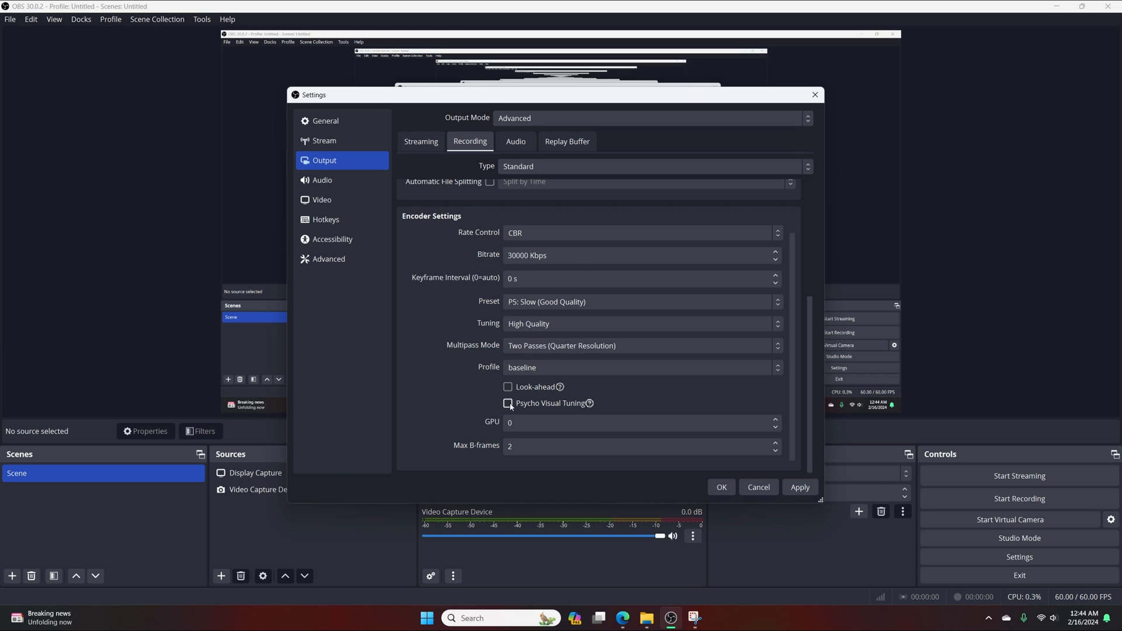
left_click(650, 118)
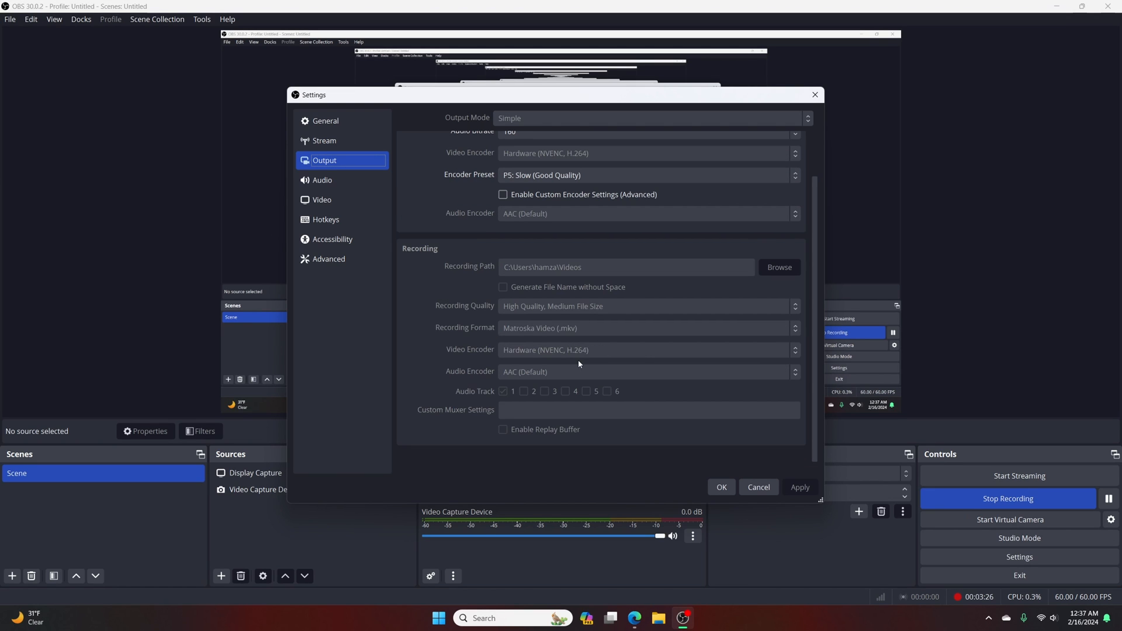
View the Video settings: 2560x1440 base and output resolution at 60 FPS
left_click(322, 200)
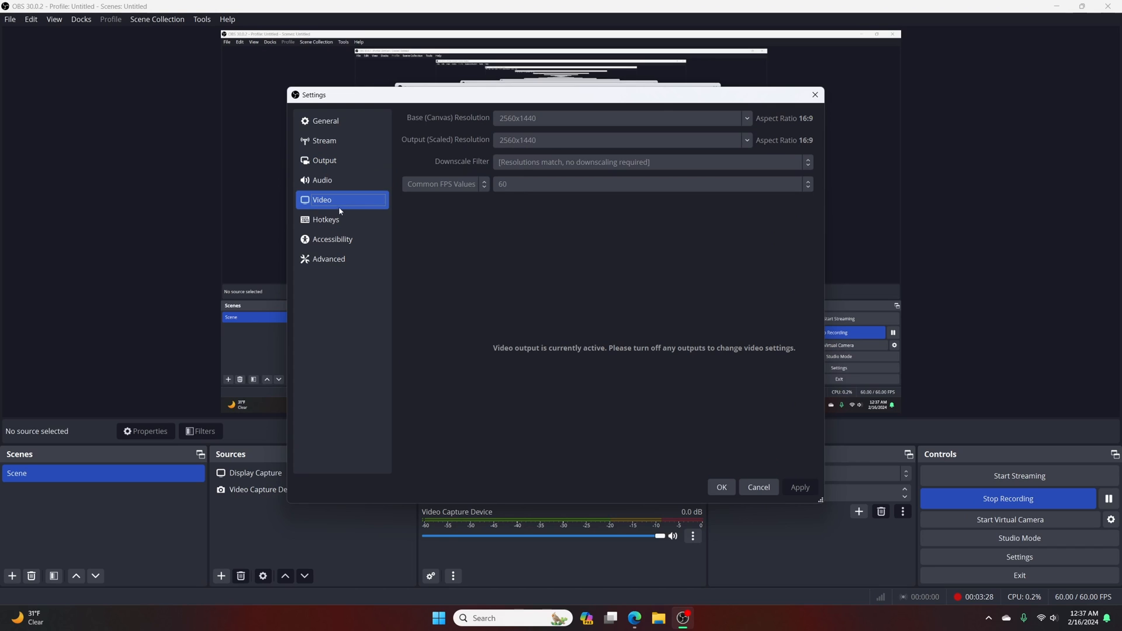
mouse_move(617, 267)
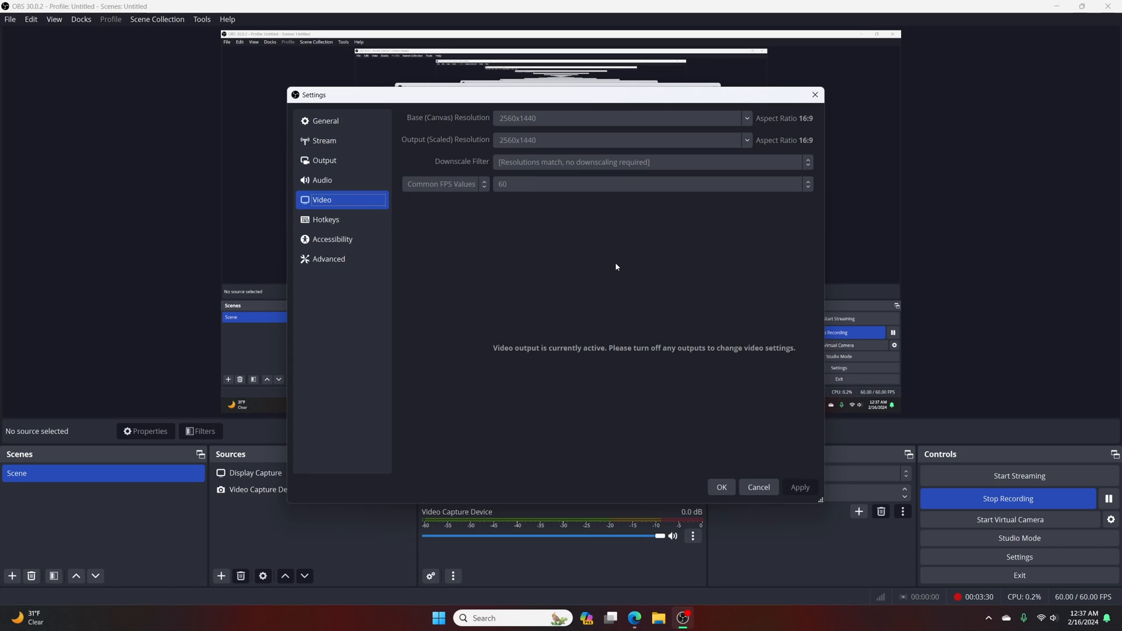
mouse_move(532, 134)
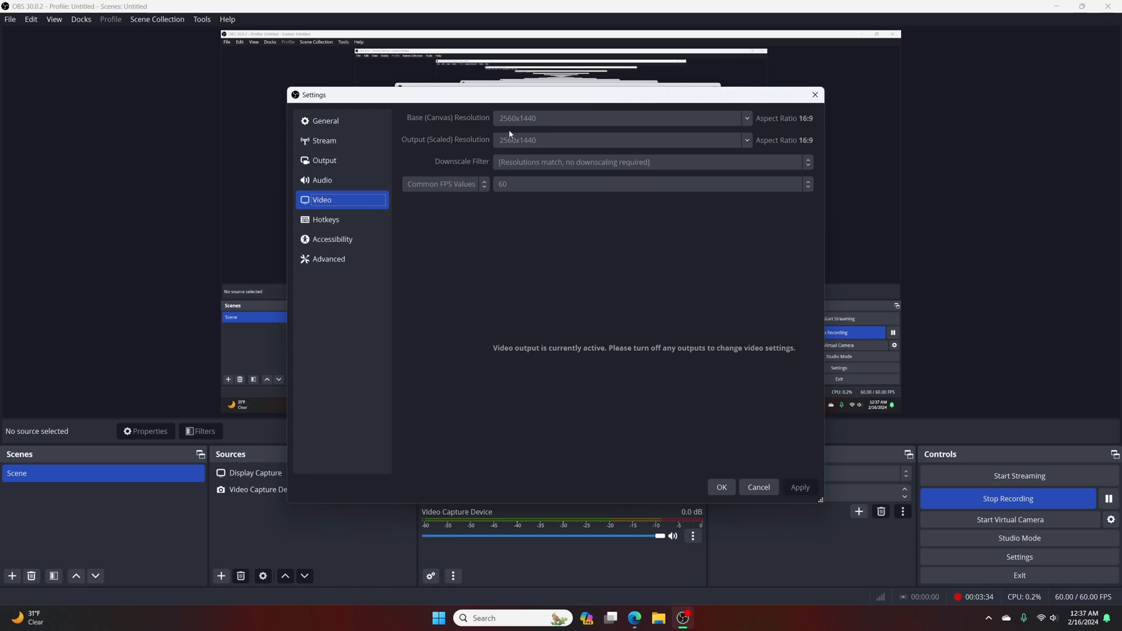
mouse_move(542, 141)
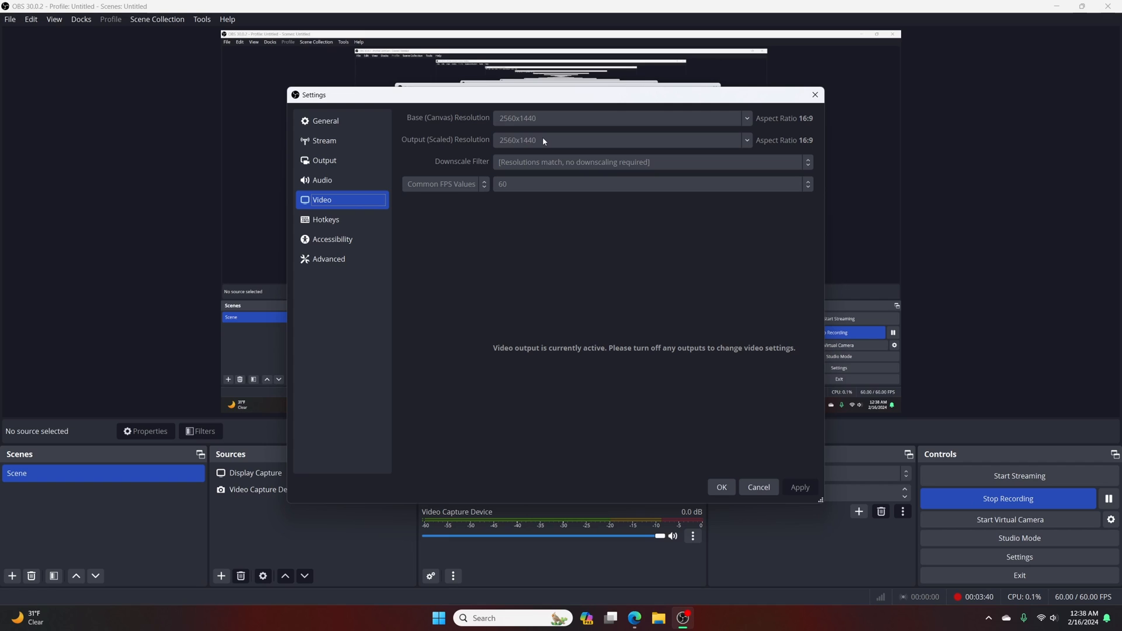
mouse_move(491, 183)
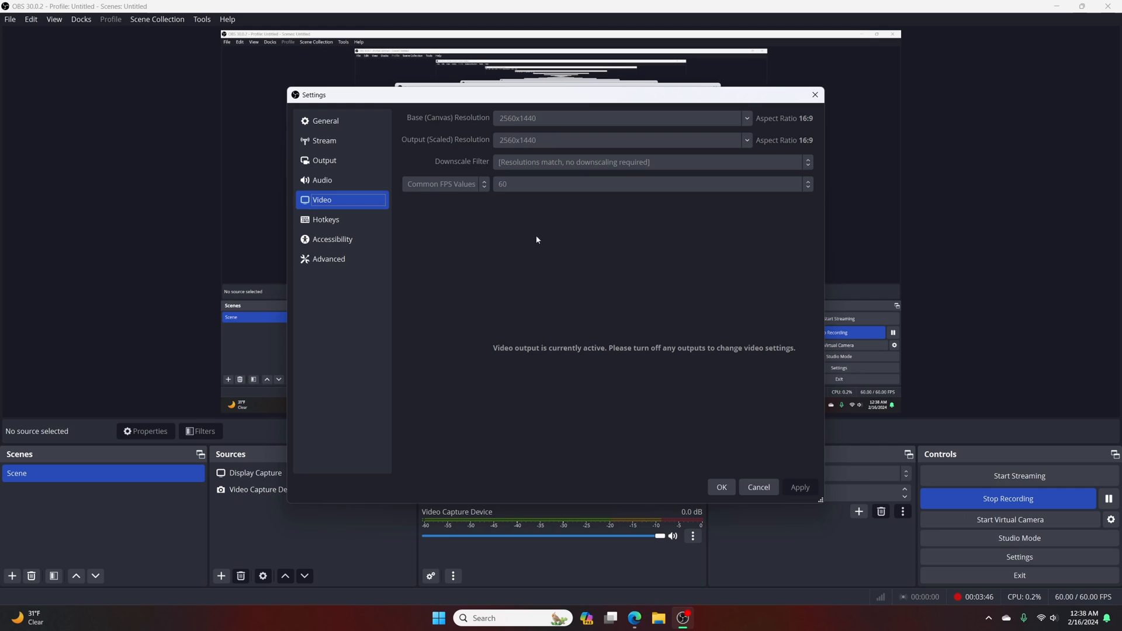
Close Settings and bring up the Video Capture Device source's properties
left_click(757, 487)
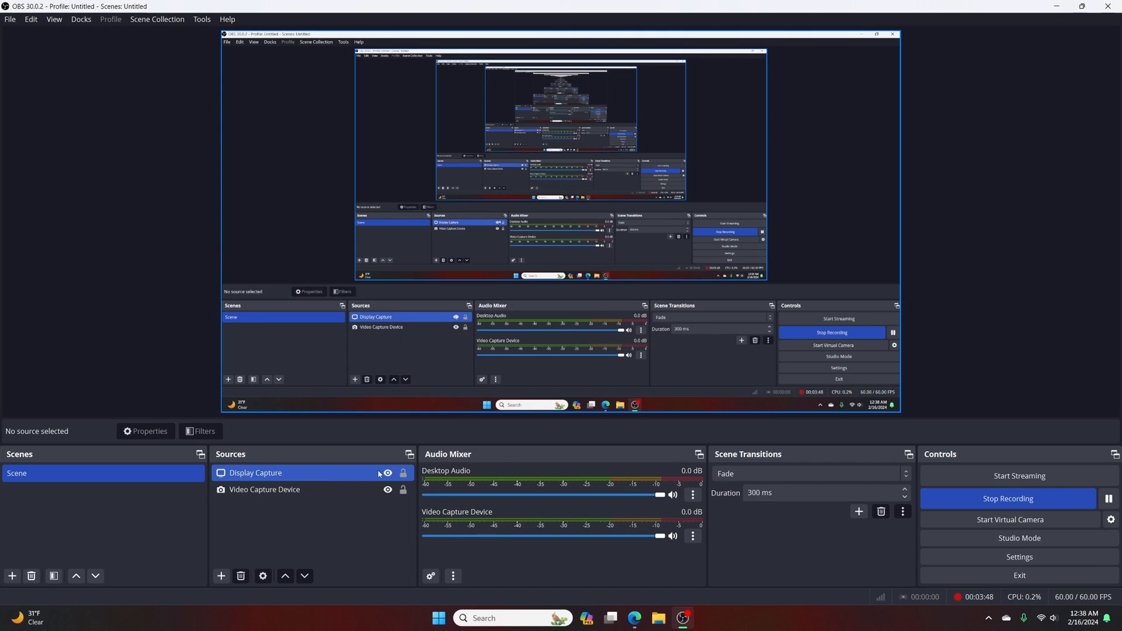
left_click(220, 576)
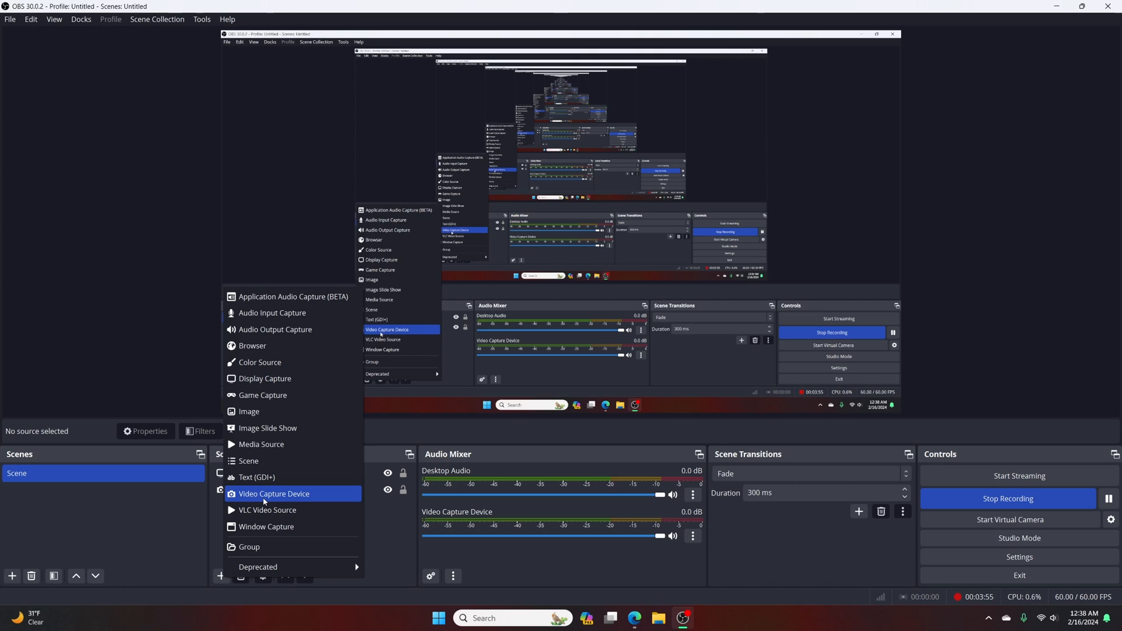
left_click(274, 493)
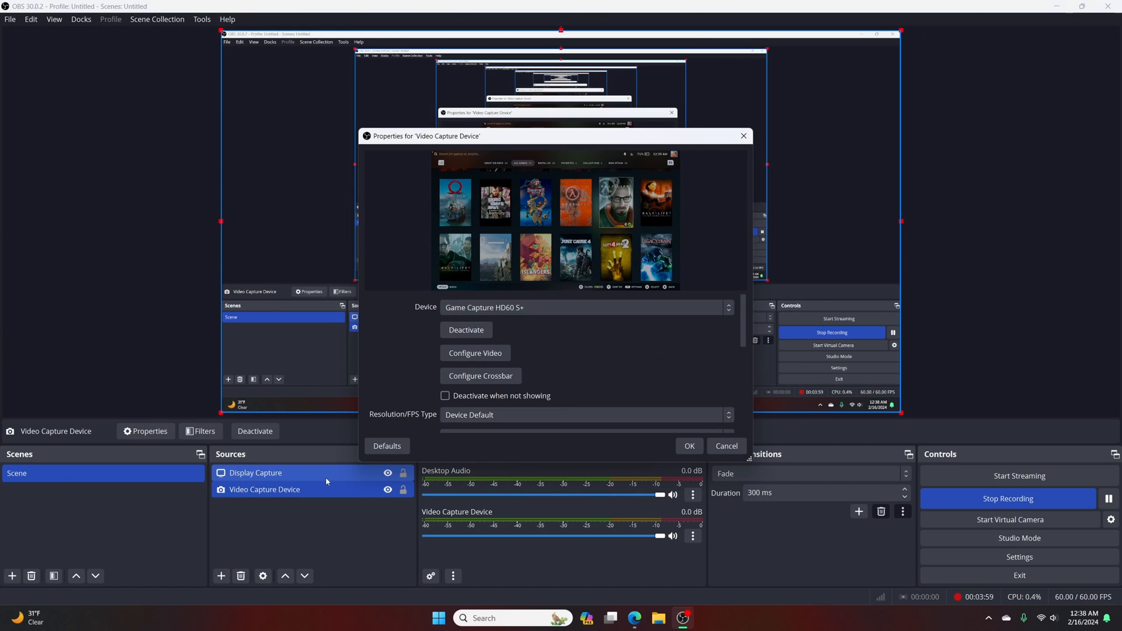
left_click(256, 472)
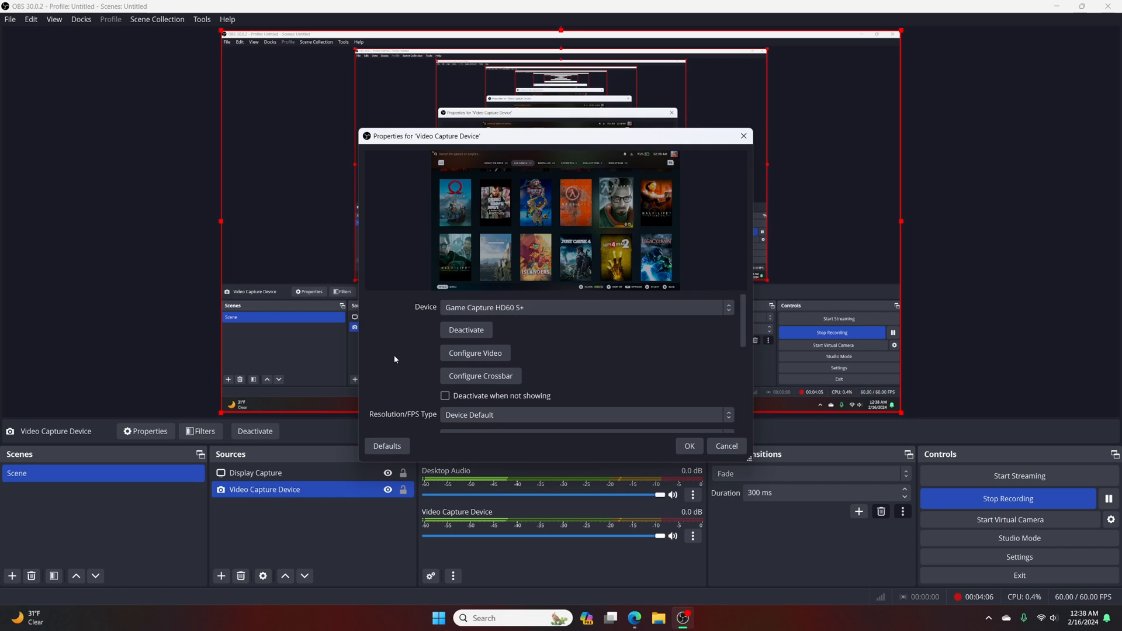
mouse_move(431, 328)
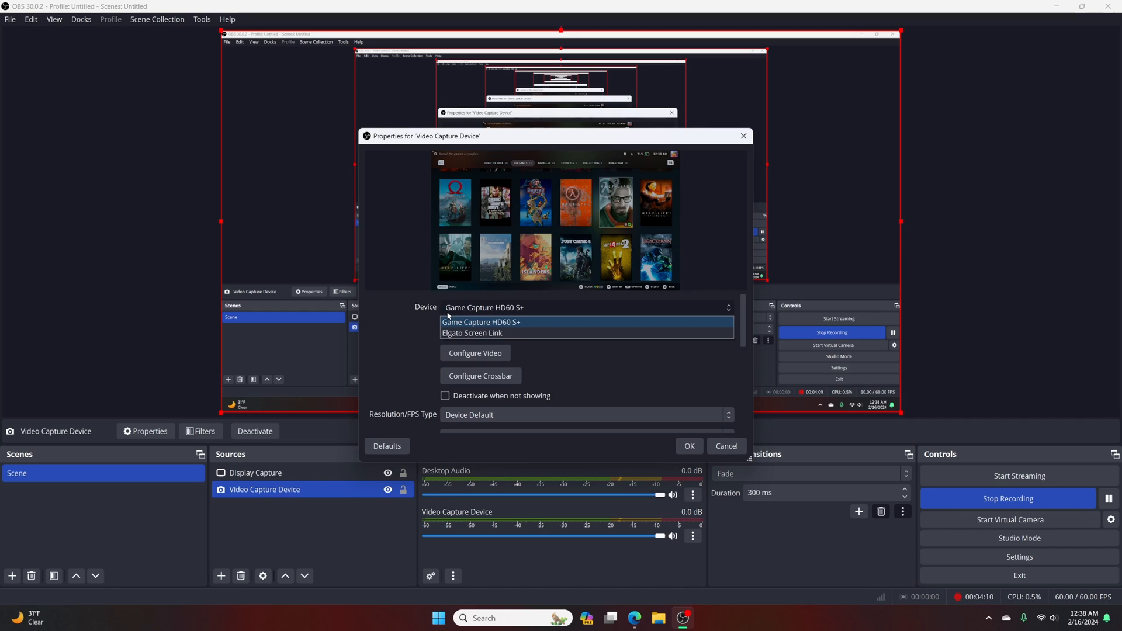
Keep device HD60 S+, Rec. 2100 (PQ) colour space, Auto-Detect buffering; review audio output mode
left_click(481, 321)
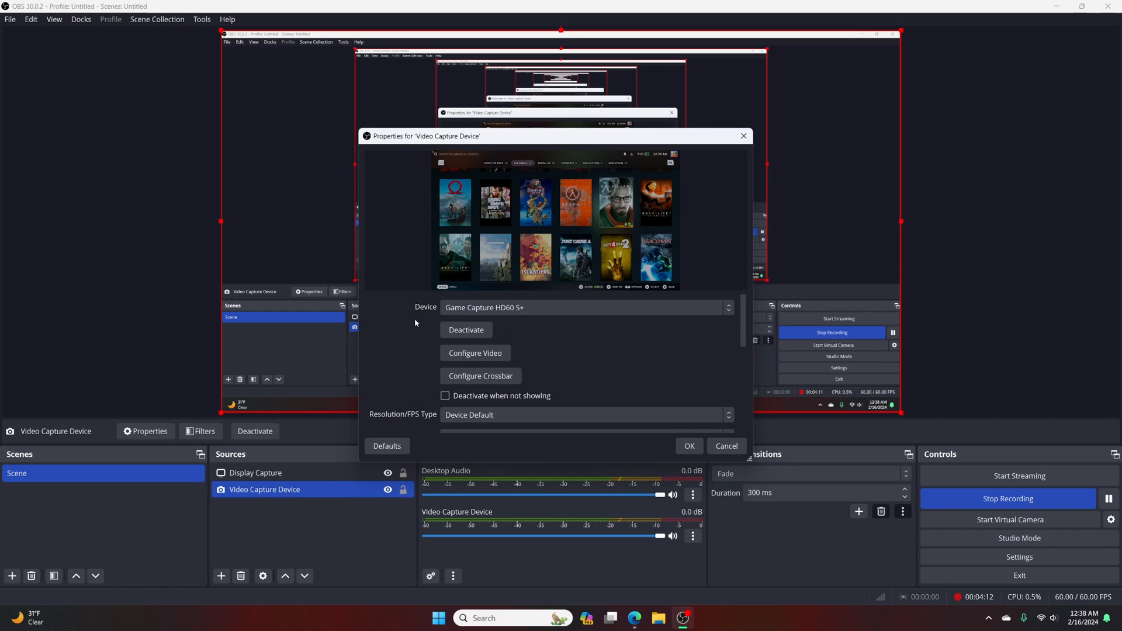
mouse_move(404, 351)
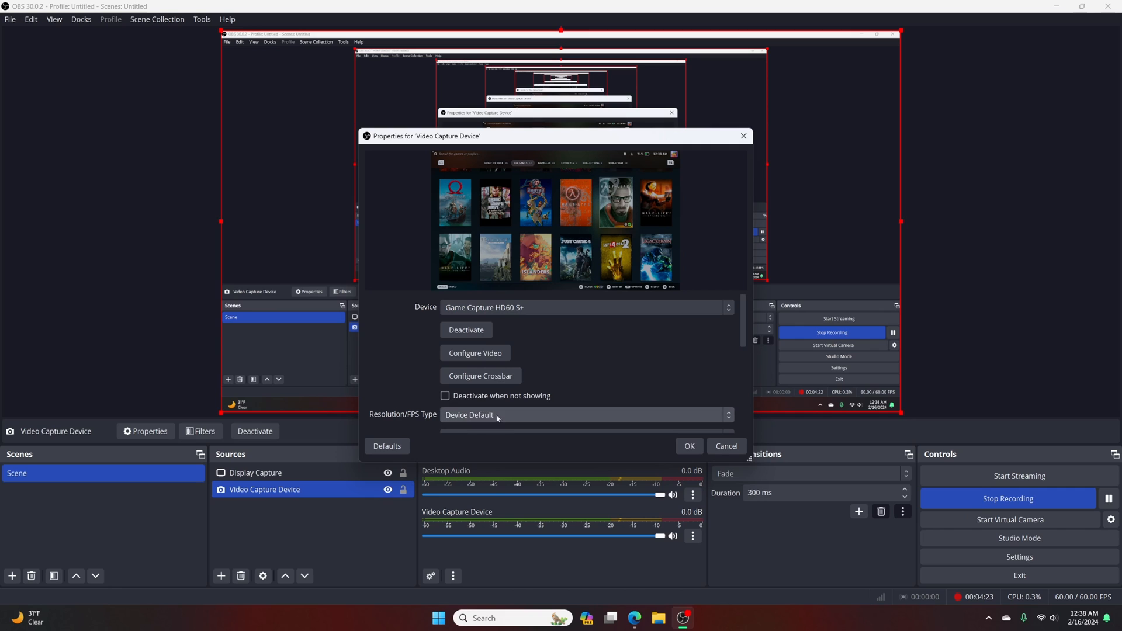
scroll("down", 3)
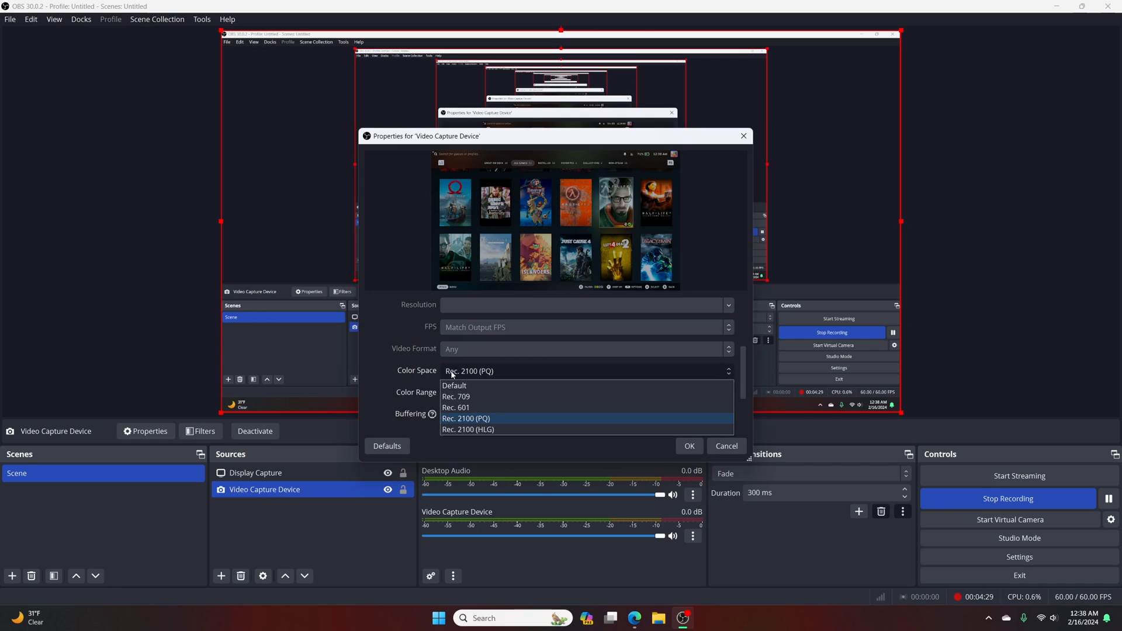
mouse_move(455, 386)
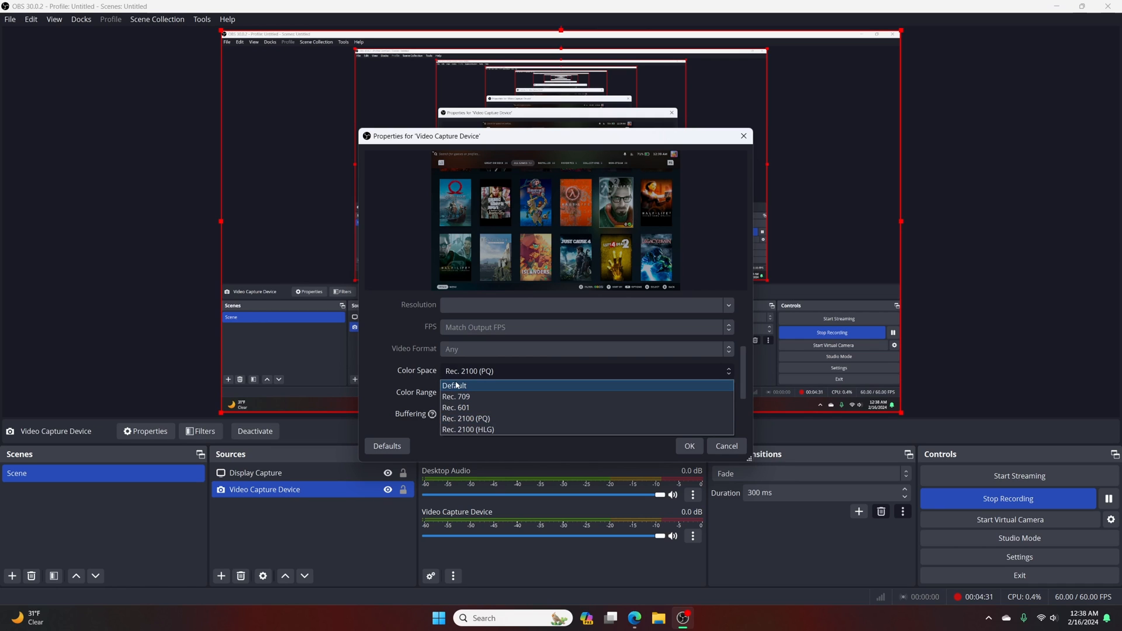
left_click(456, 385)
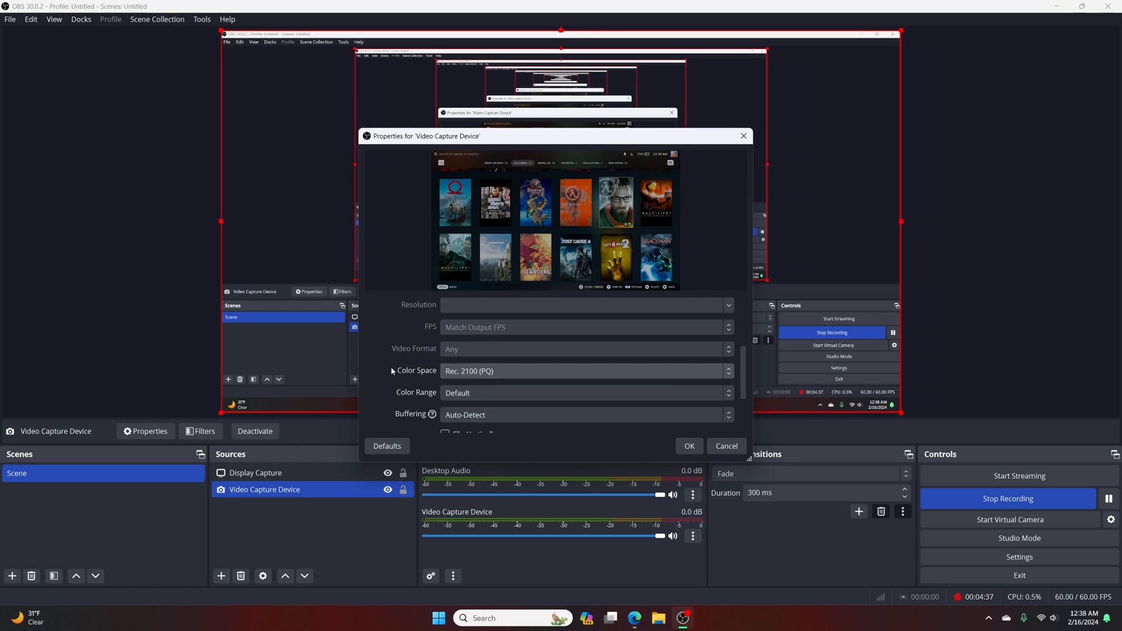
scroll("down", 3)
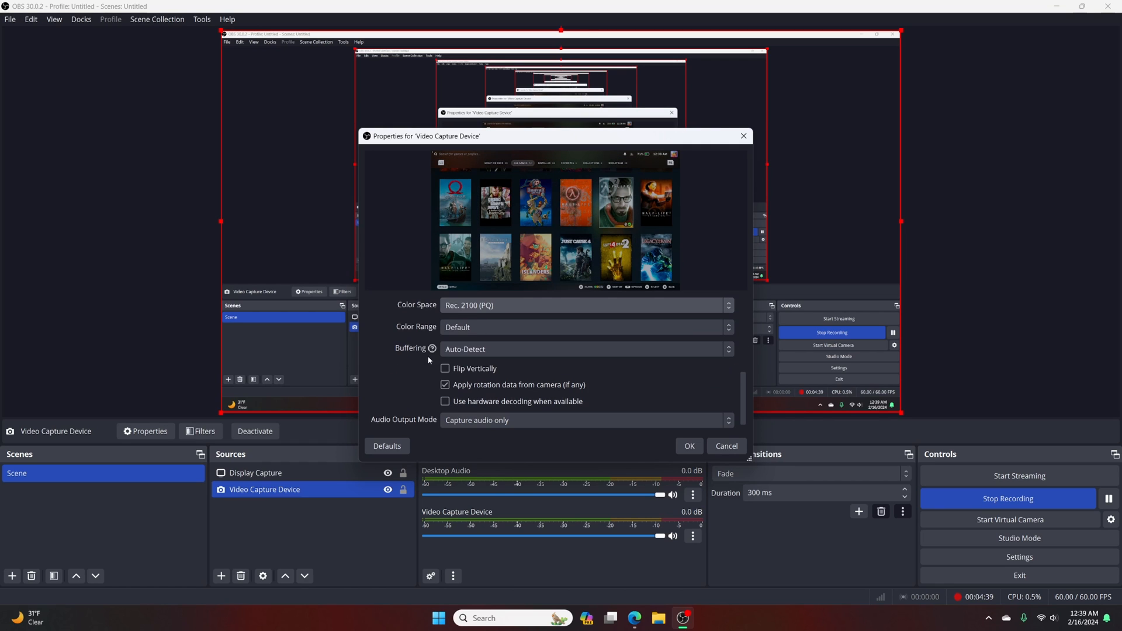
left_click(585, 350)
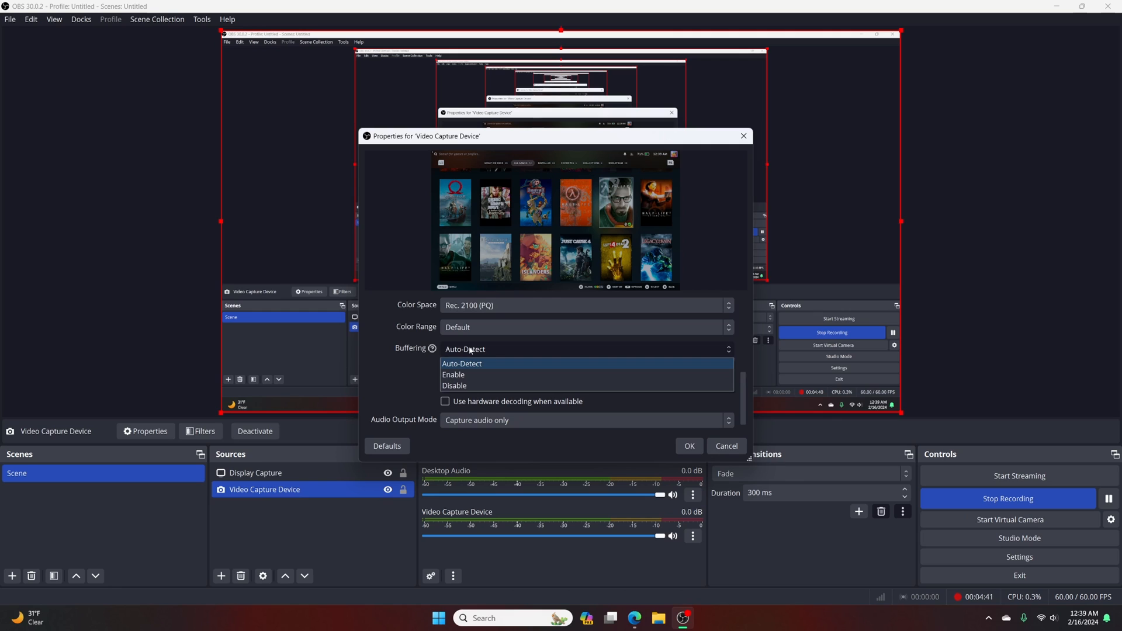
left_click(461, 364)
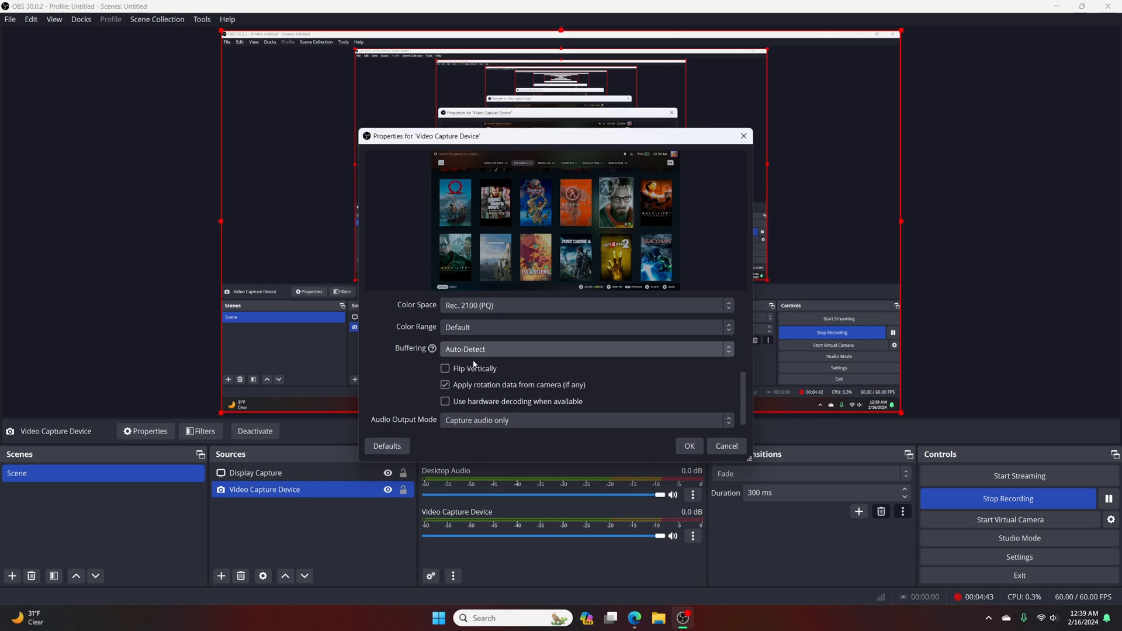
mouse_move(389, 363)
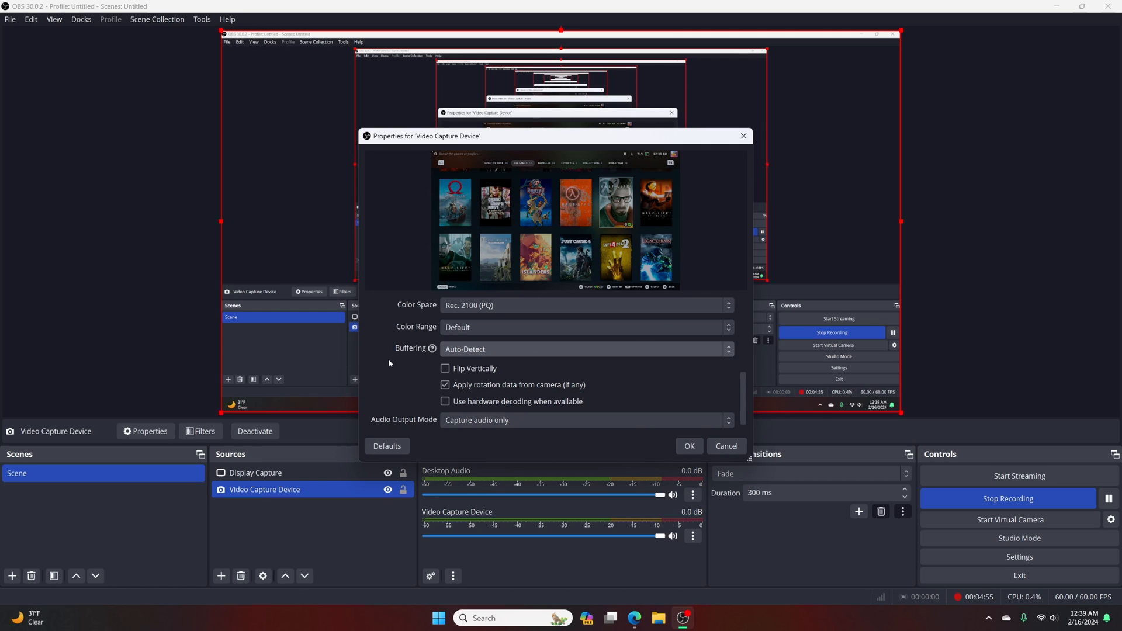
scroll("down", 3)
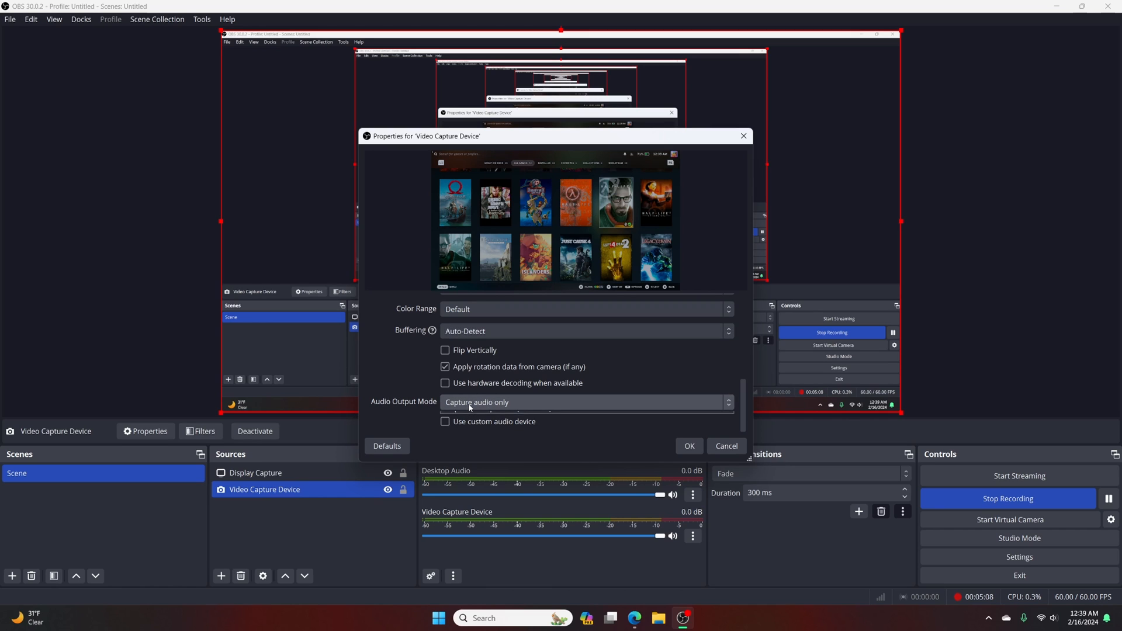
left_click(586, 401)
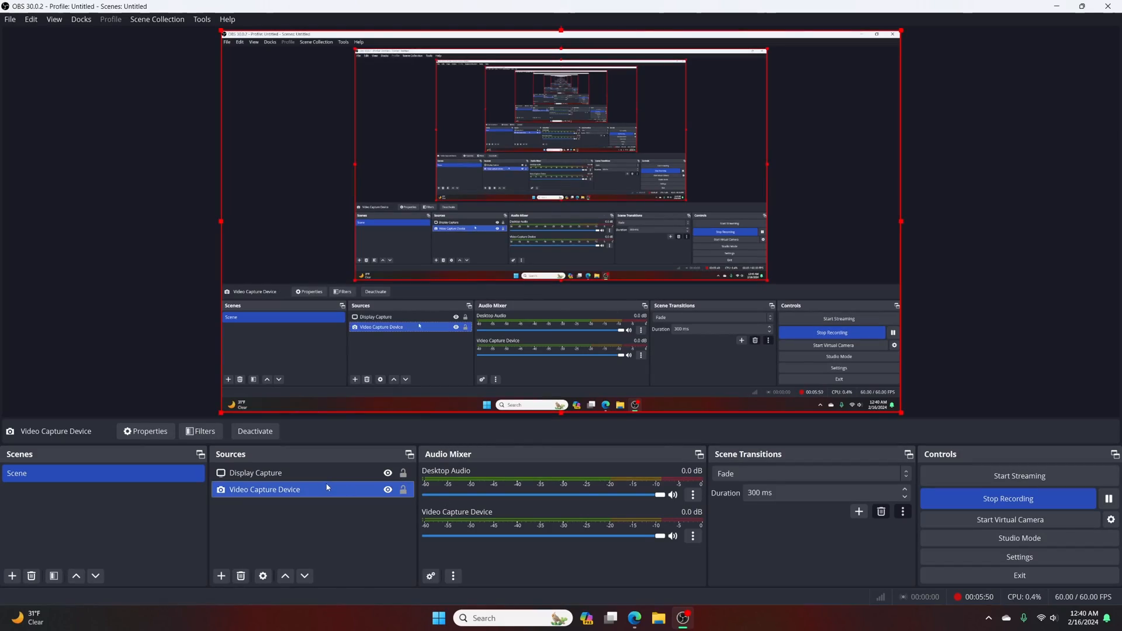
mouse_move(1018, 557)
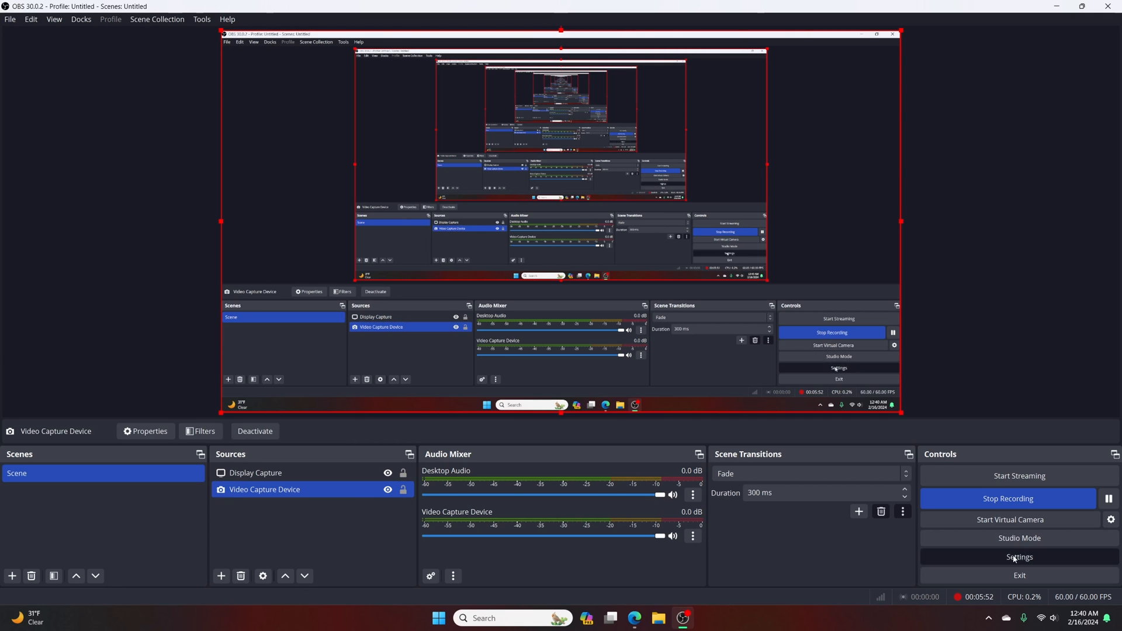
In Audio settings, keep Realtek speakers as monitoring device, Mic/Auxiliary disabled, and save
left_click(1018, 556)
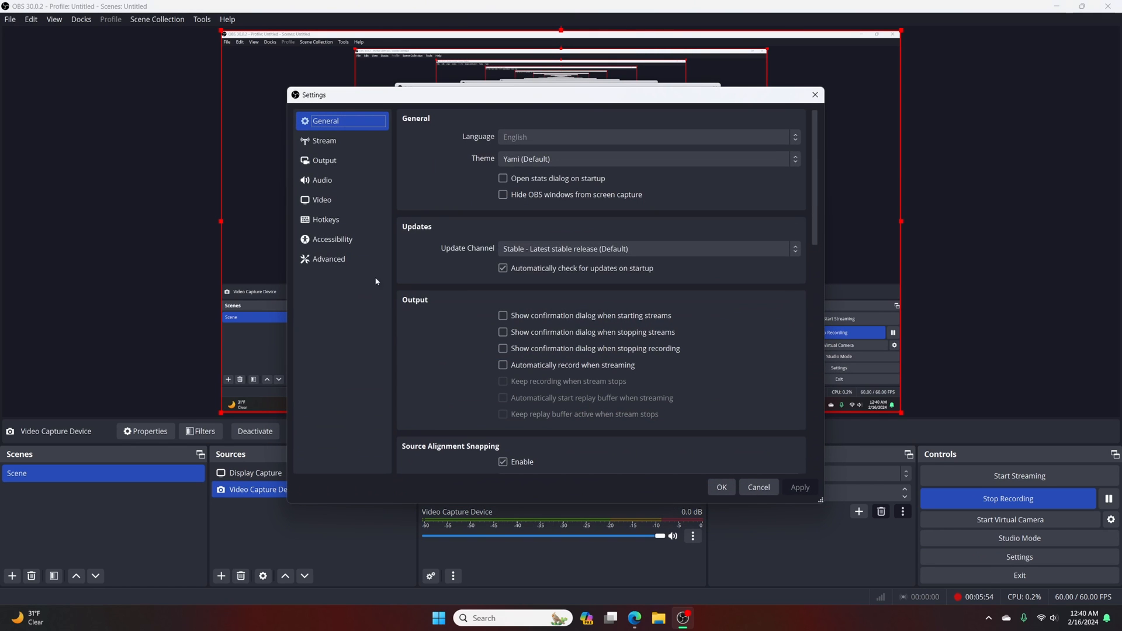
left_click(322, 179)
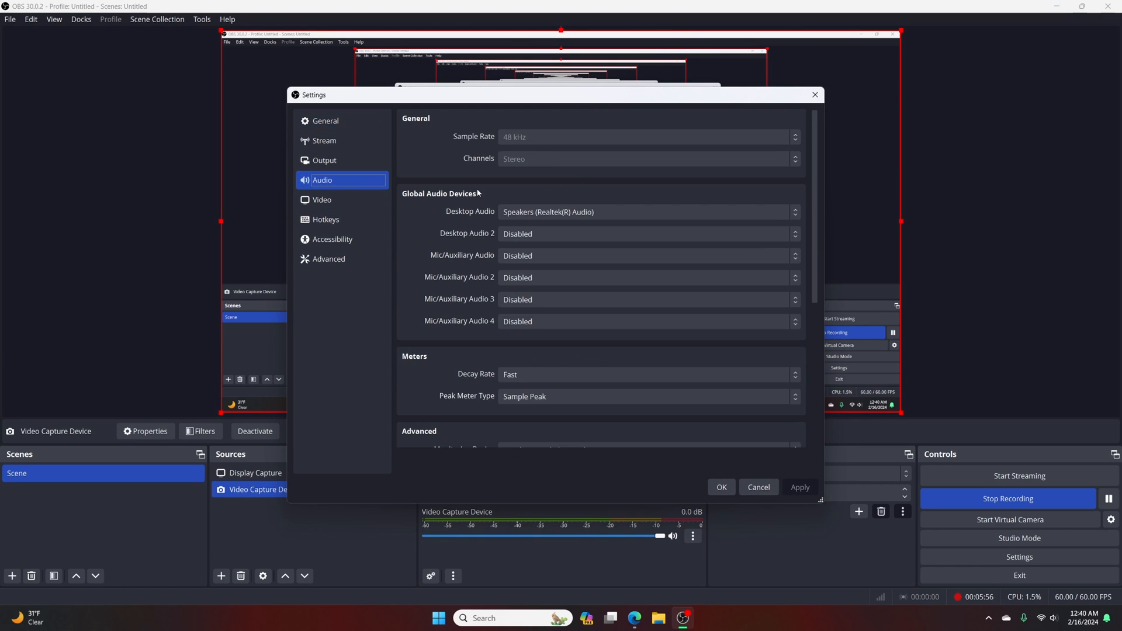
scroll("down", 3)
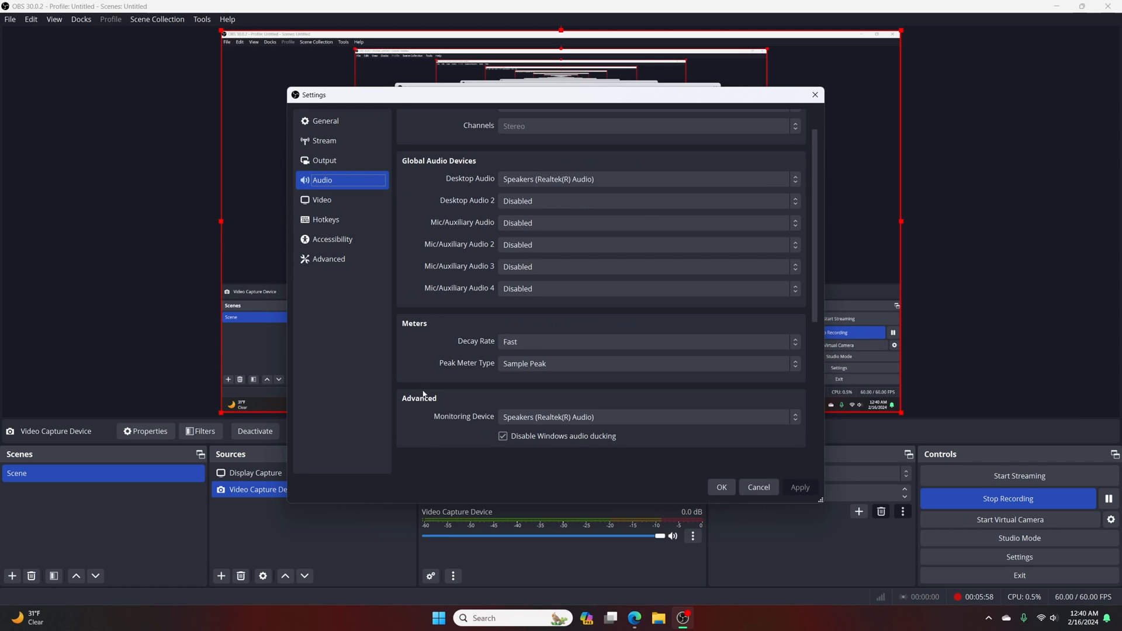
mouse_move(442, 397)
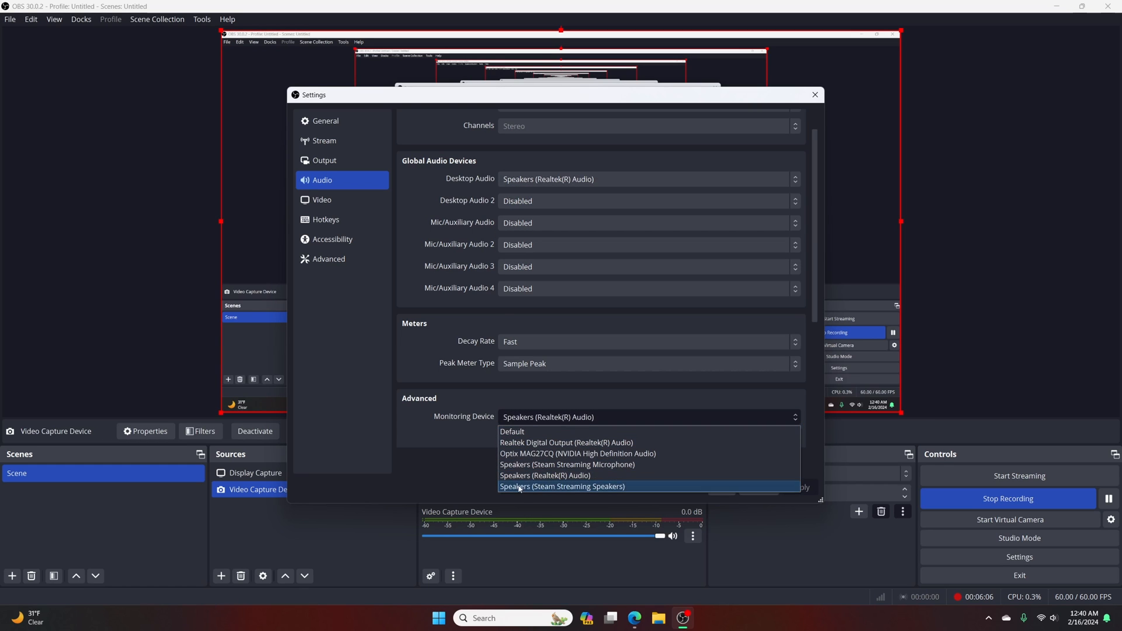
mouse_move(565, 443)
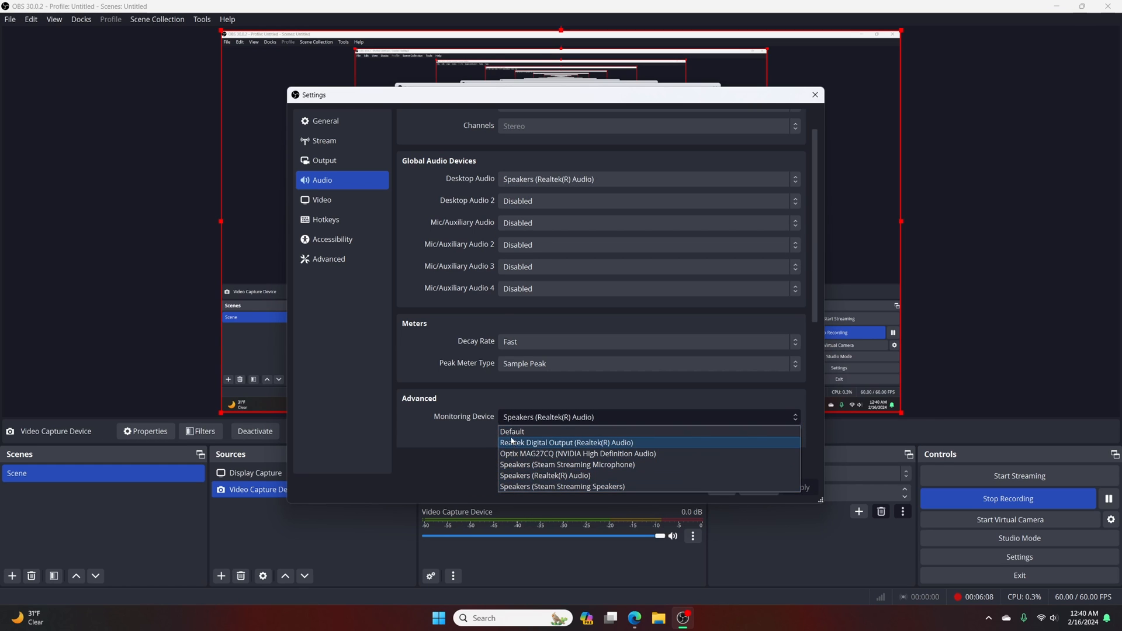
left_click(545, 475)
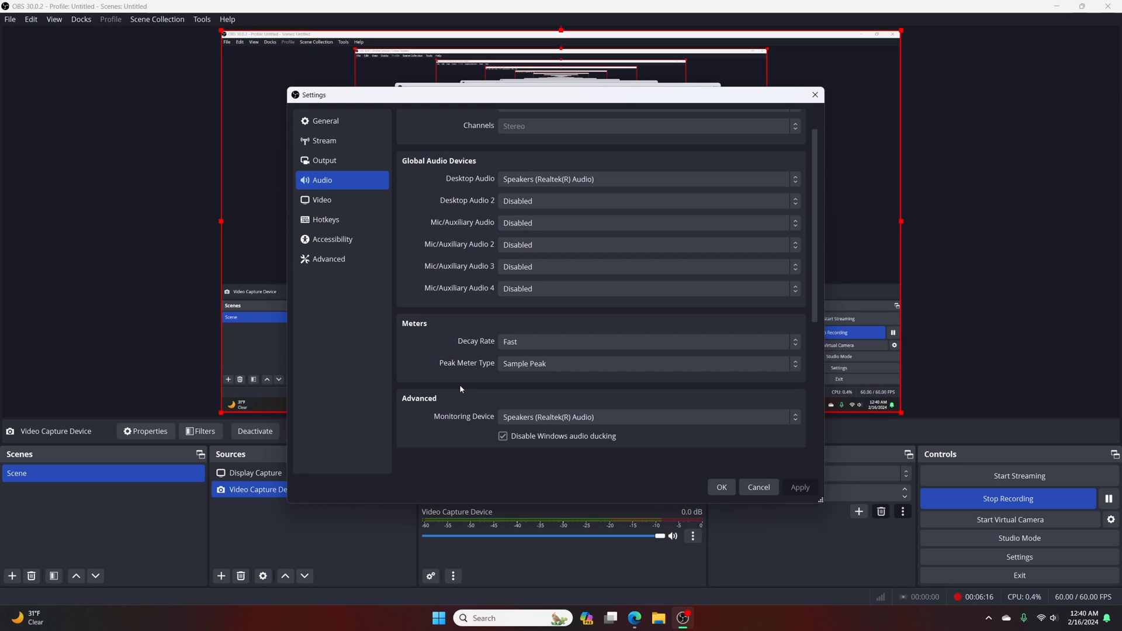
mouse_move(405, 246)
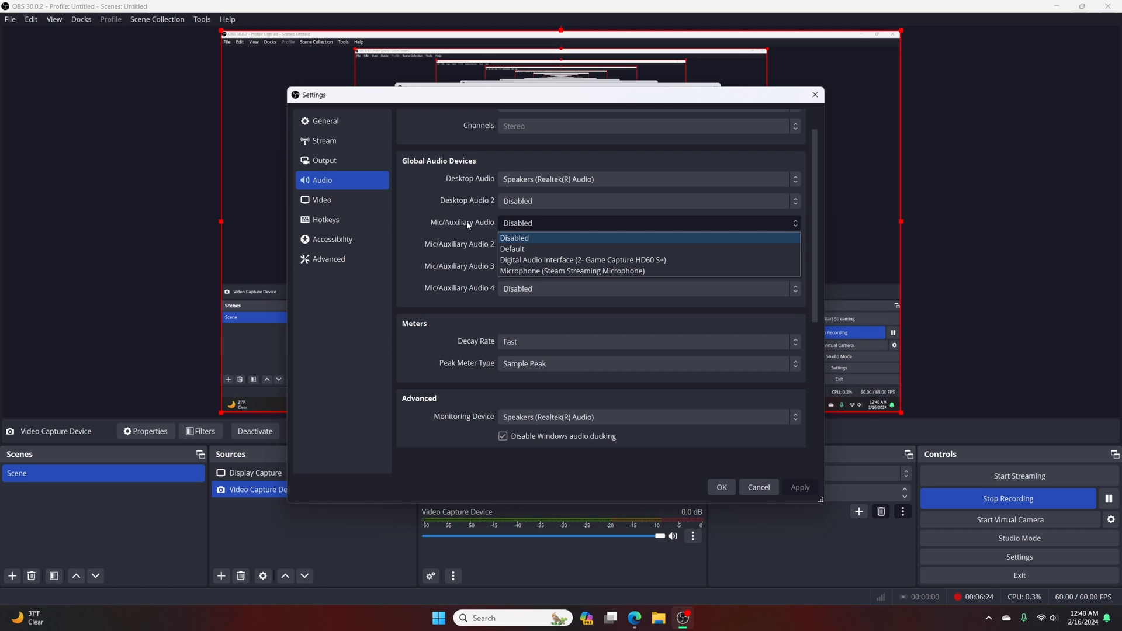
mouse_move(534, 260)
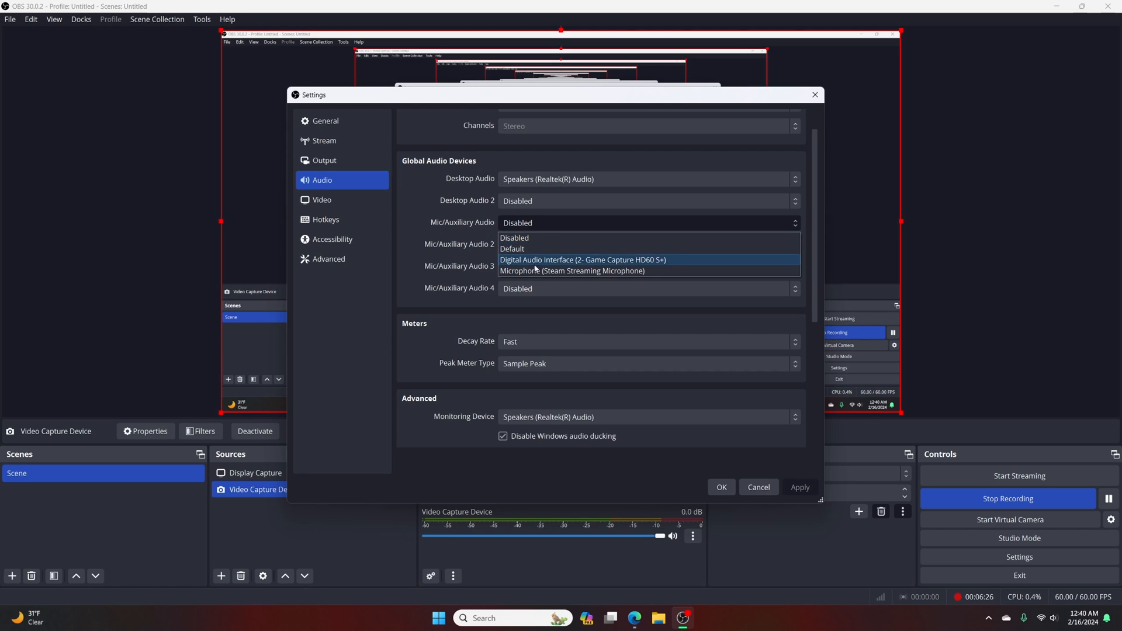
mouse_move(539, 242)
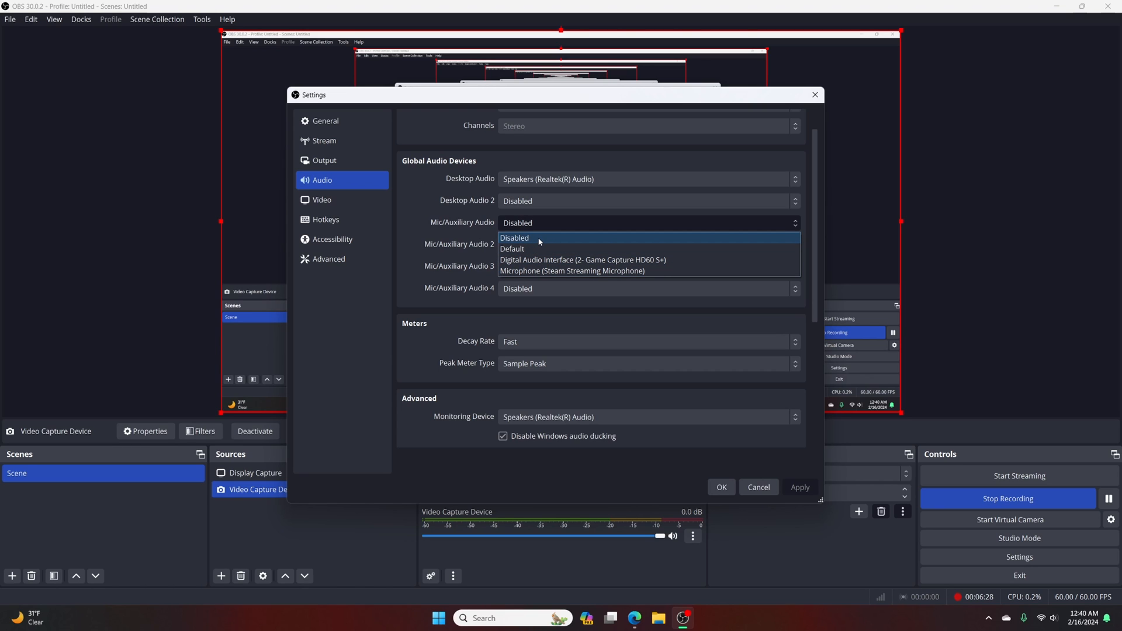
left_click(514, 237)
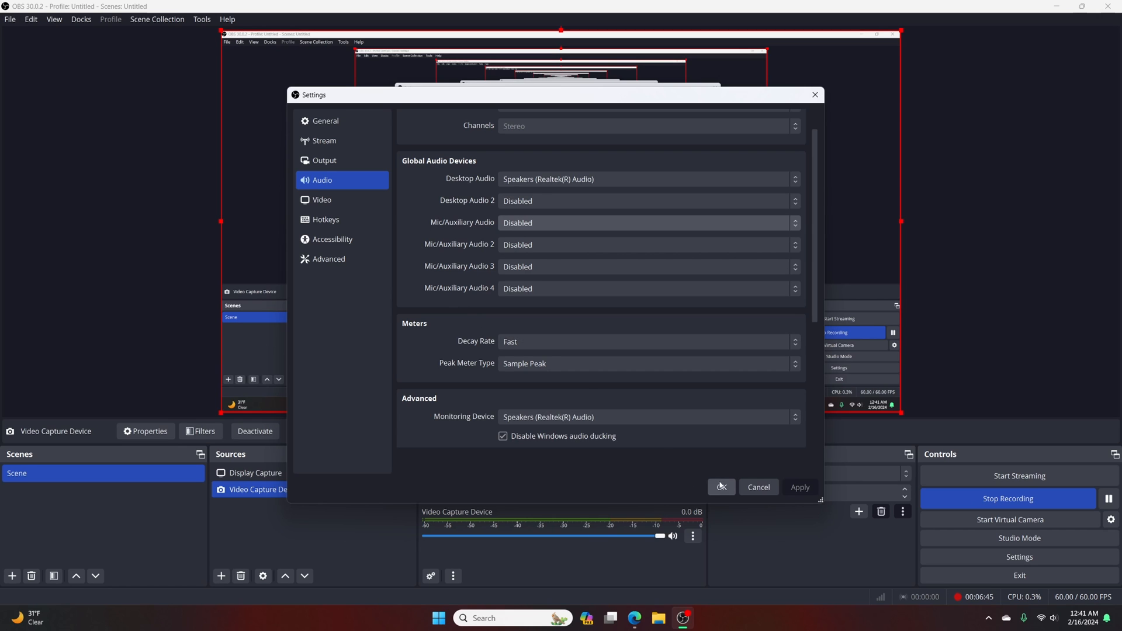
left_click(720, 486)
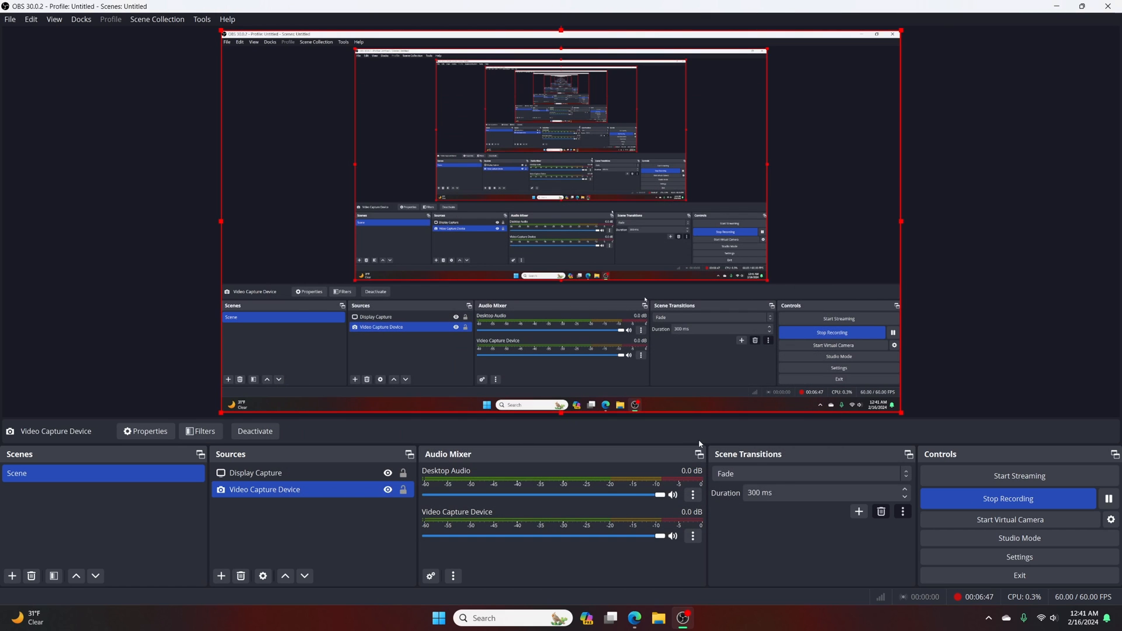
mouse_move(427, 438)
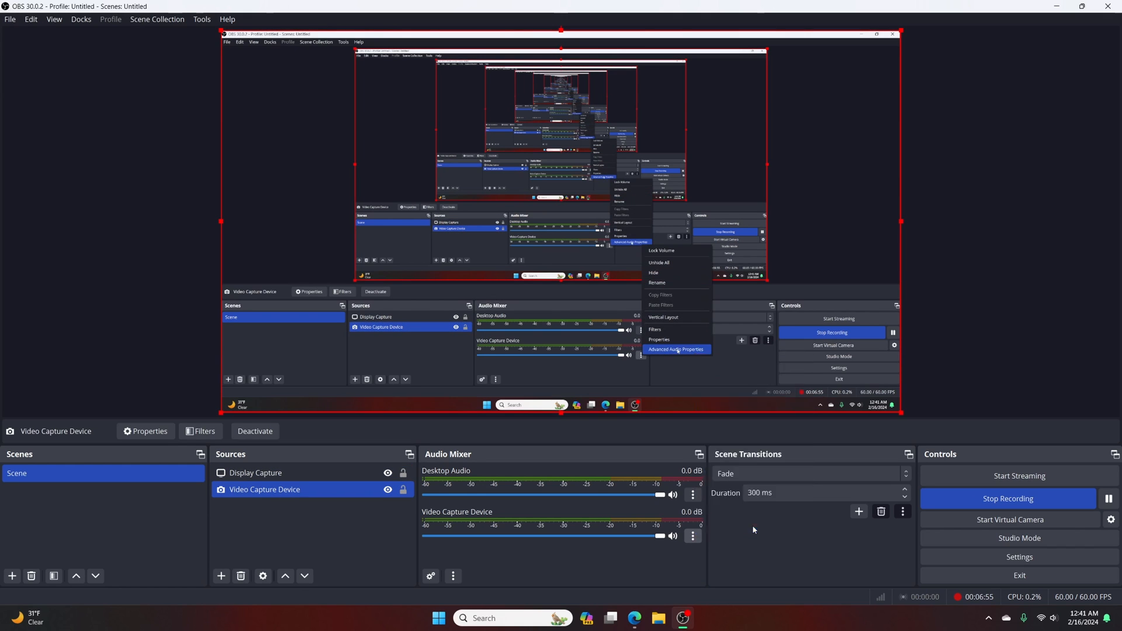
In Advanced Audio Properties, set Video Capture Device monitoring to Monitor and Output
left_click(675, 349)
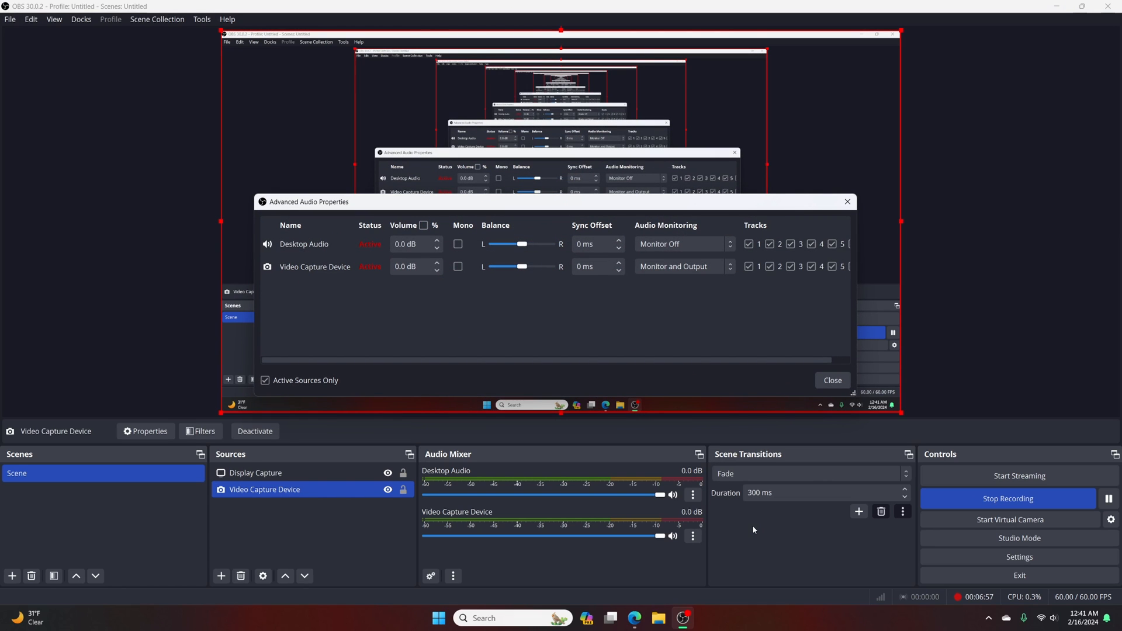
mouse_move(683, 266)
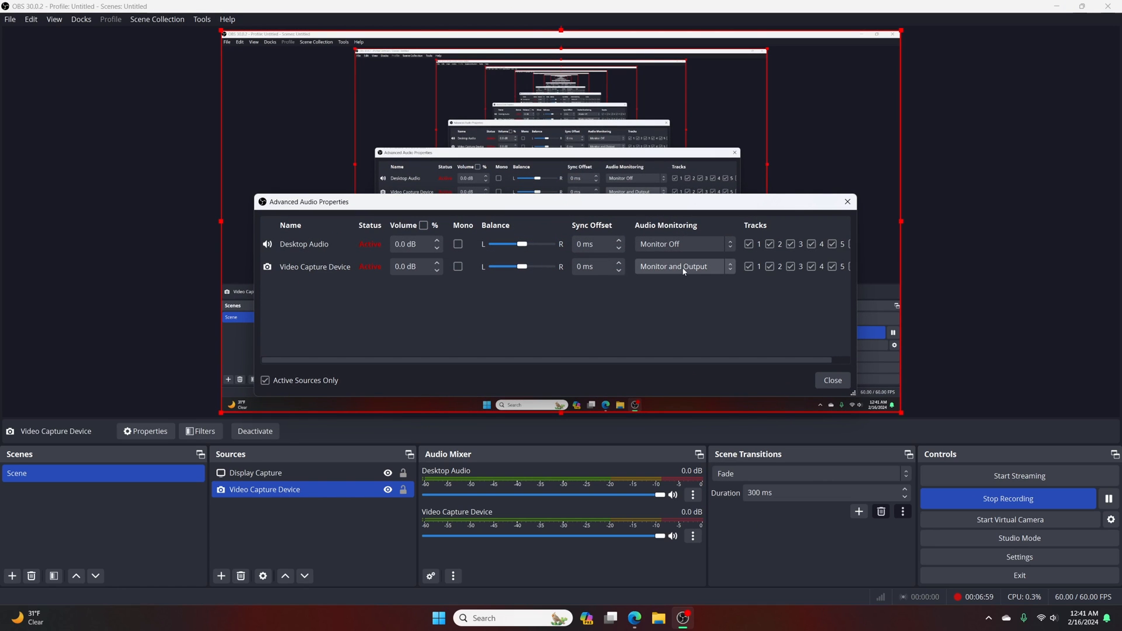
left_click(679, 267)
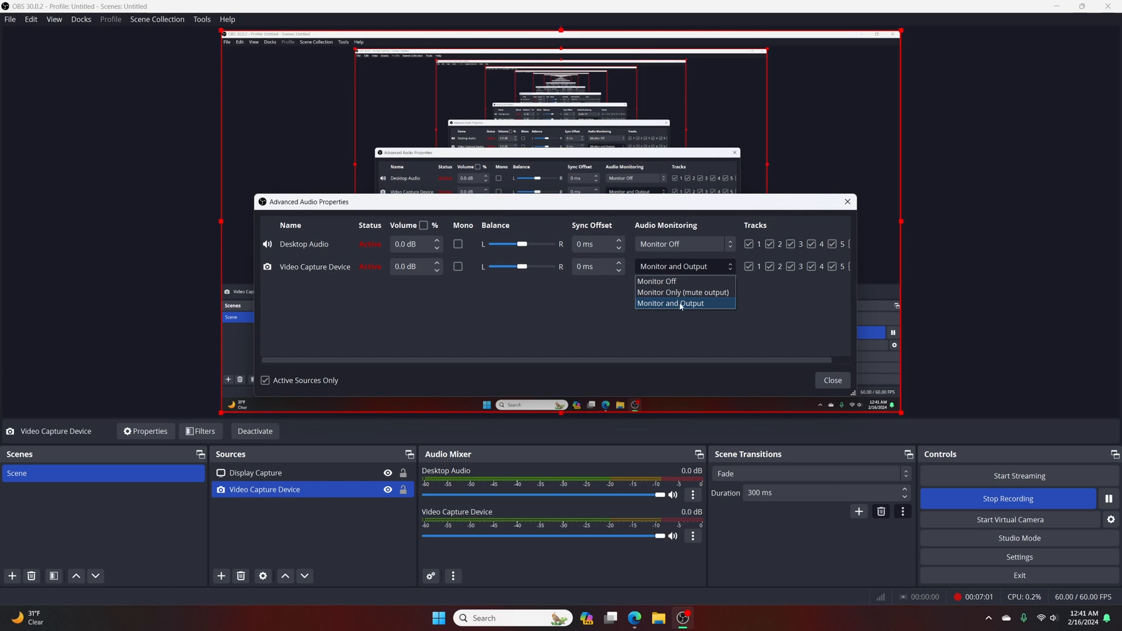
left_click(657, 280)
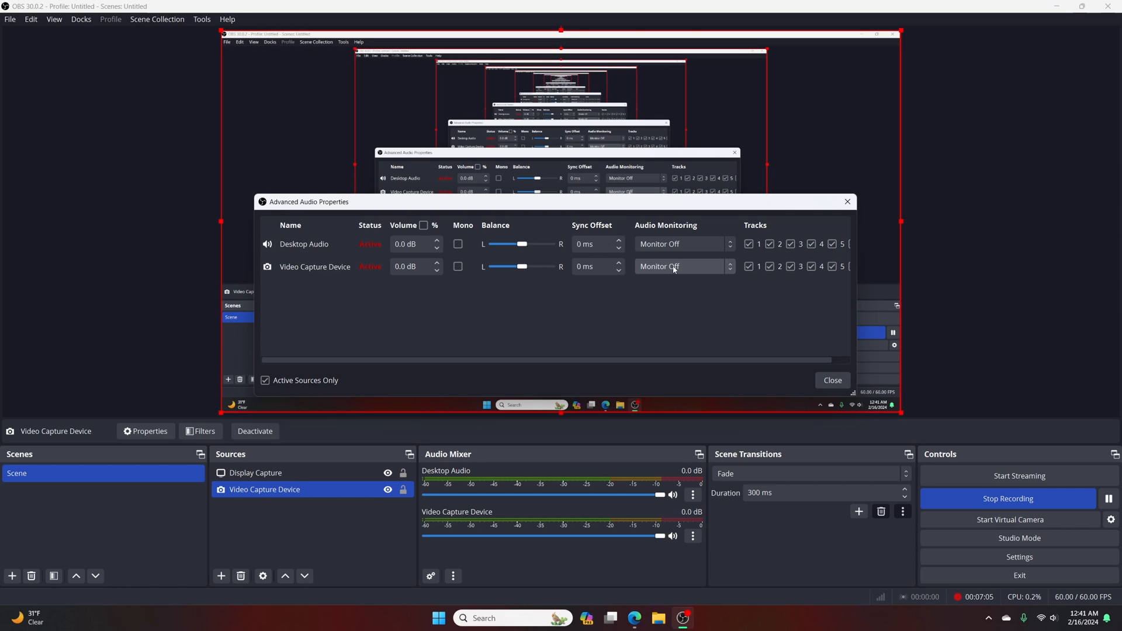
left_click(681, 267)
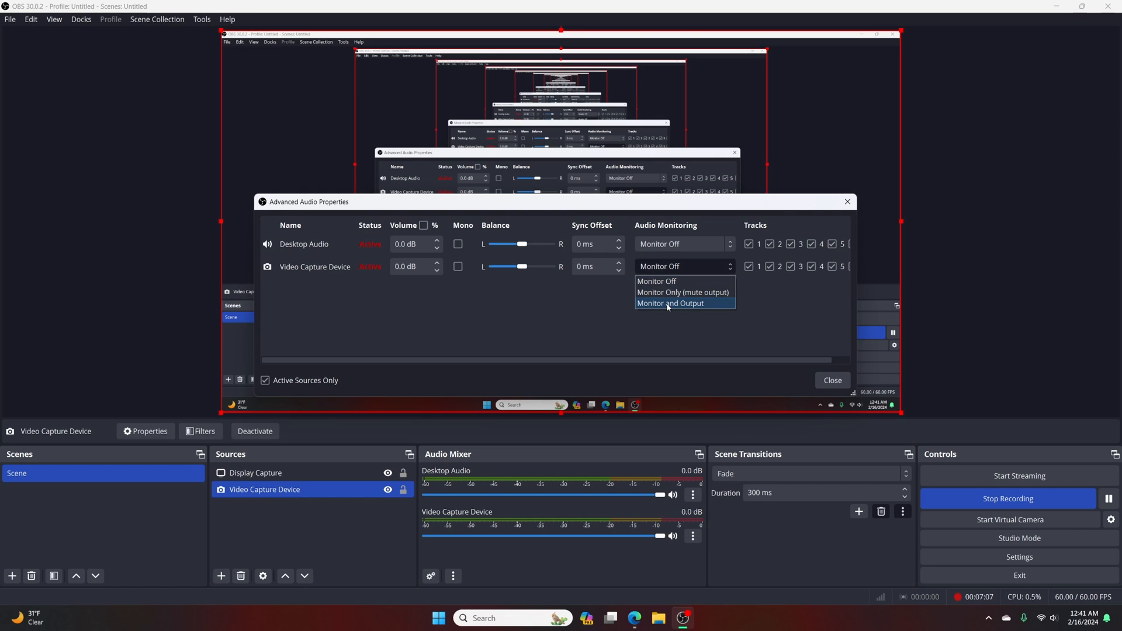
mouse_move(712, 308)
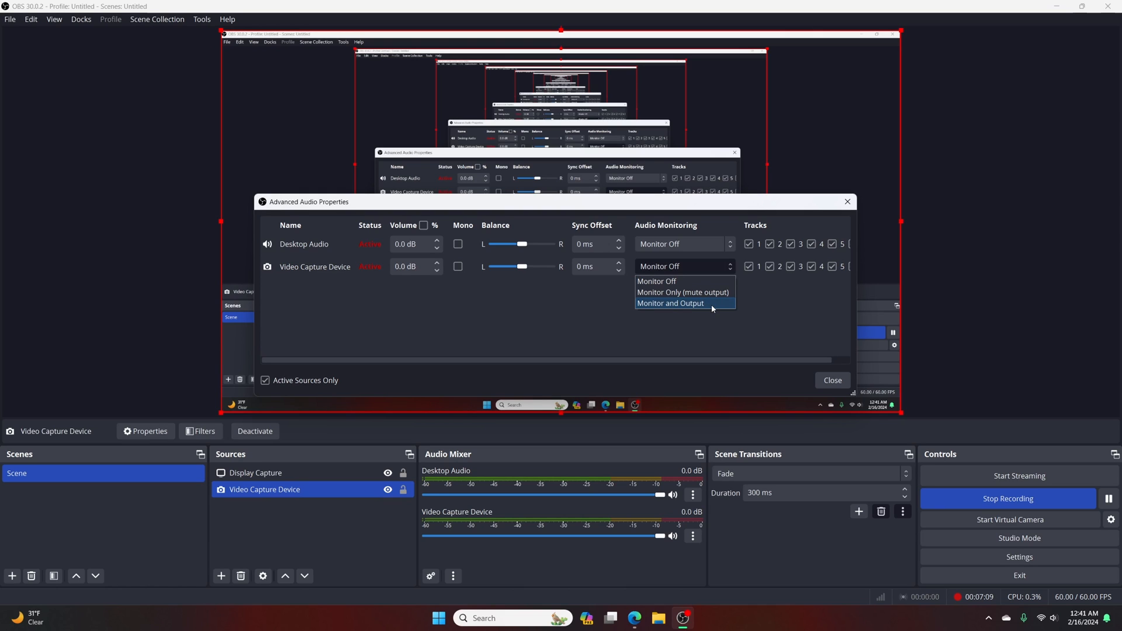
left_click(669, 303)
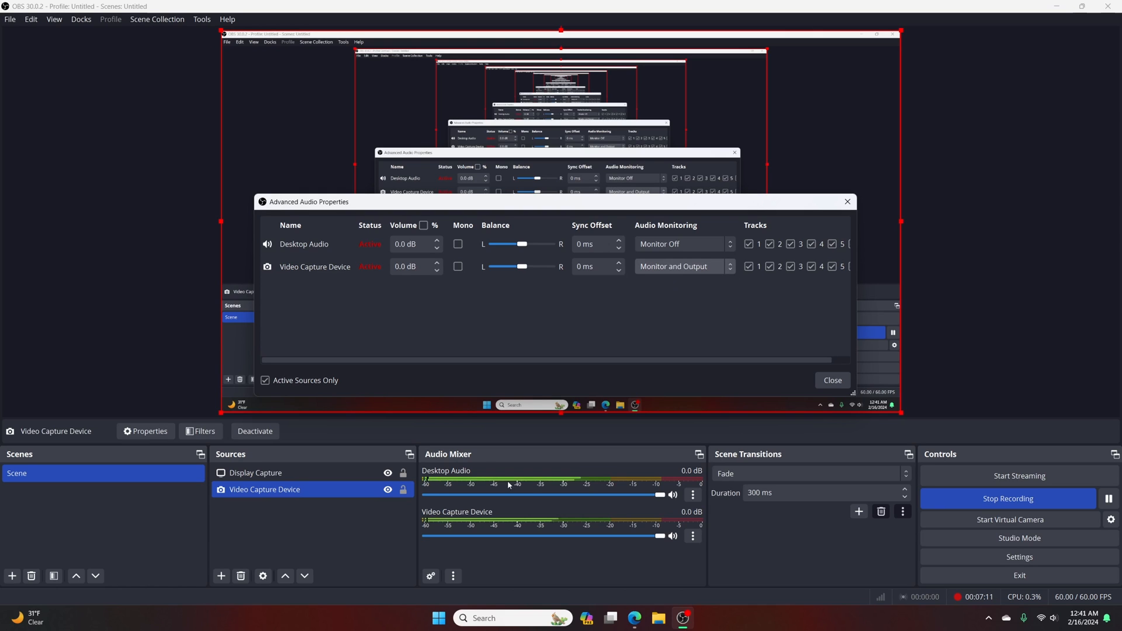
mouse_move(545, 532)
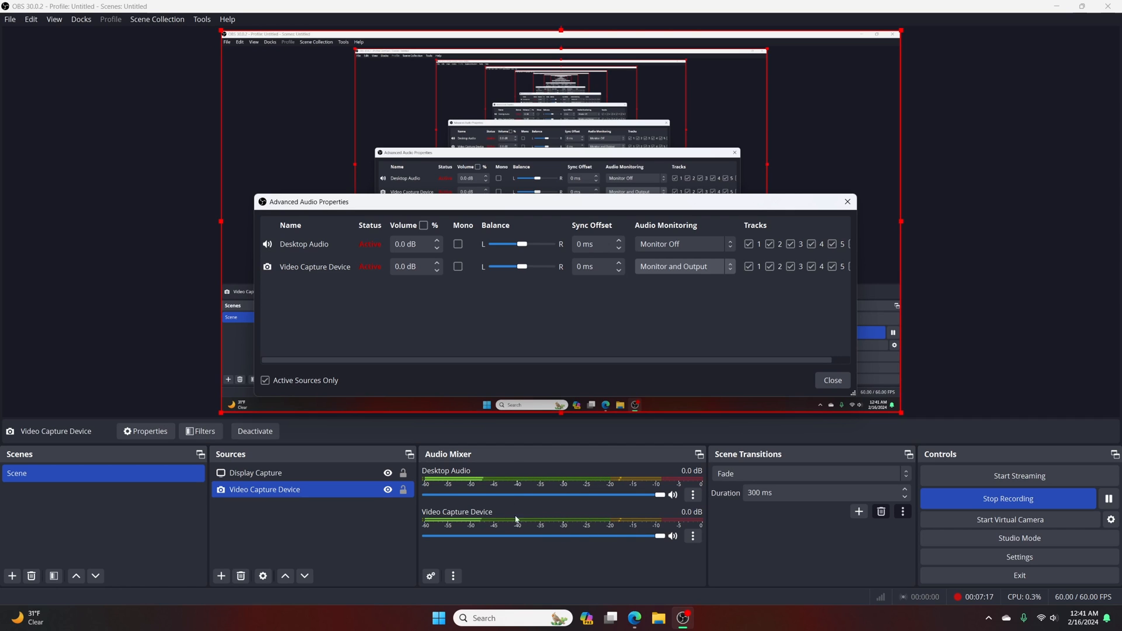
left_click(682, 267)
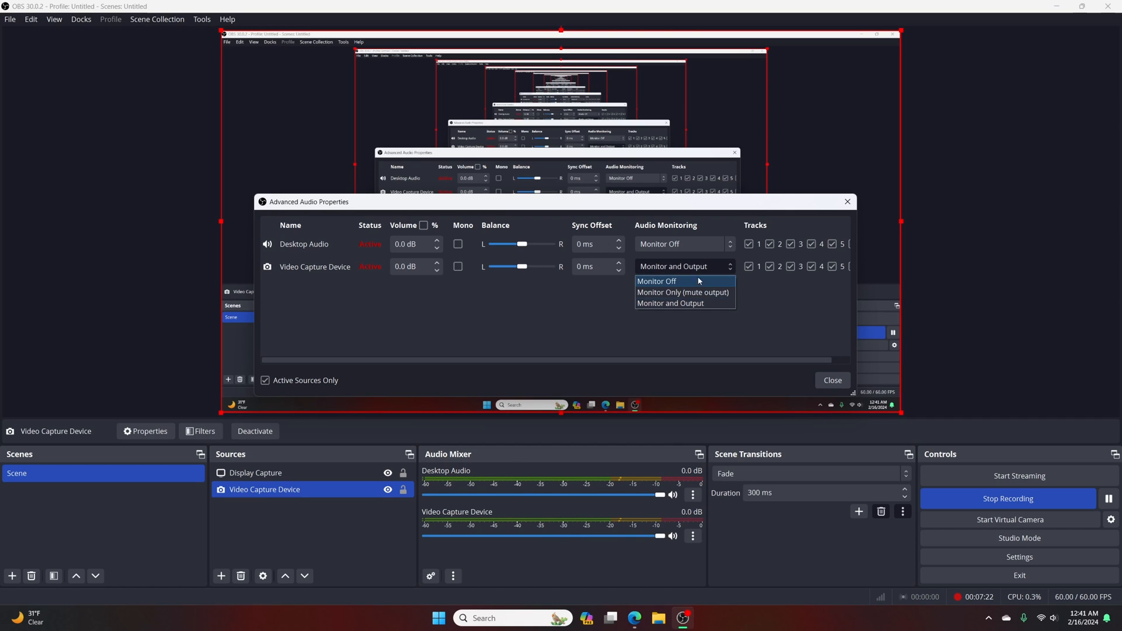
mouse_move(730, 292)
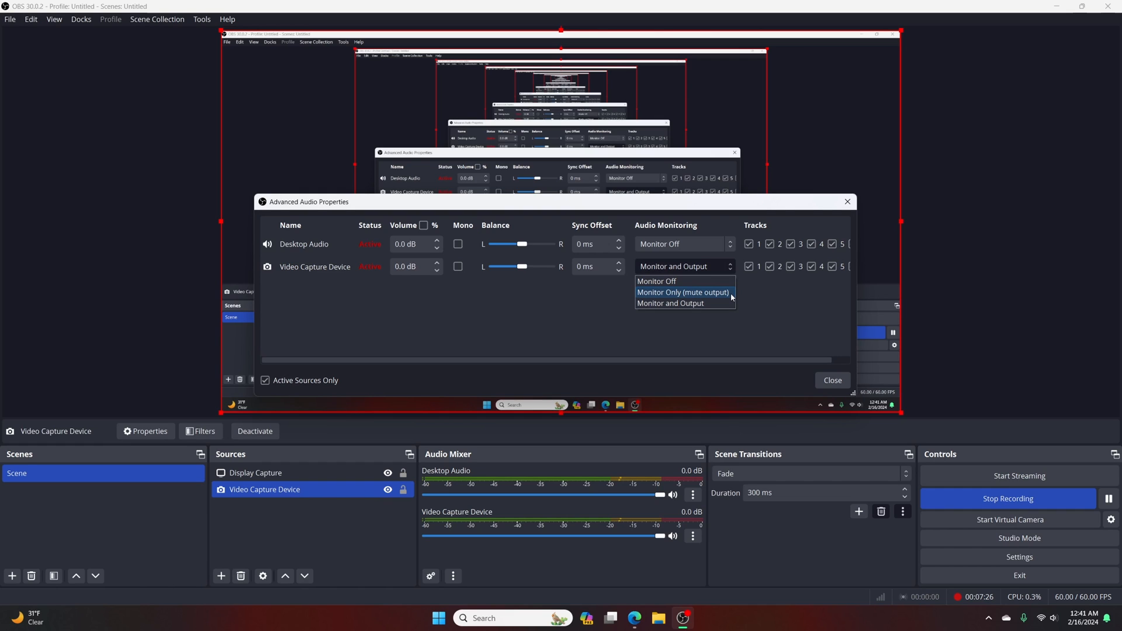
mouse_move(682, 280)
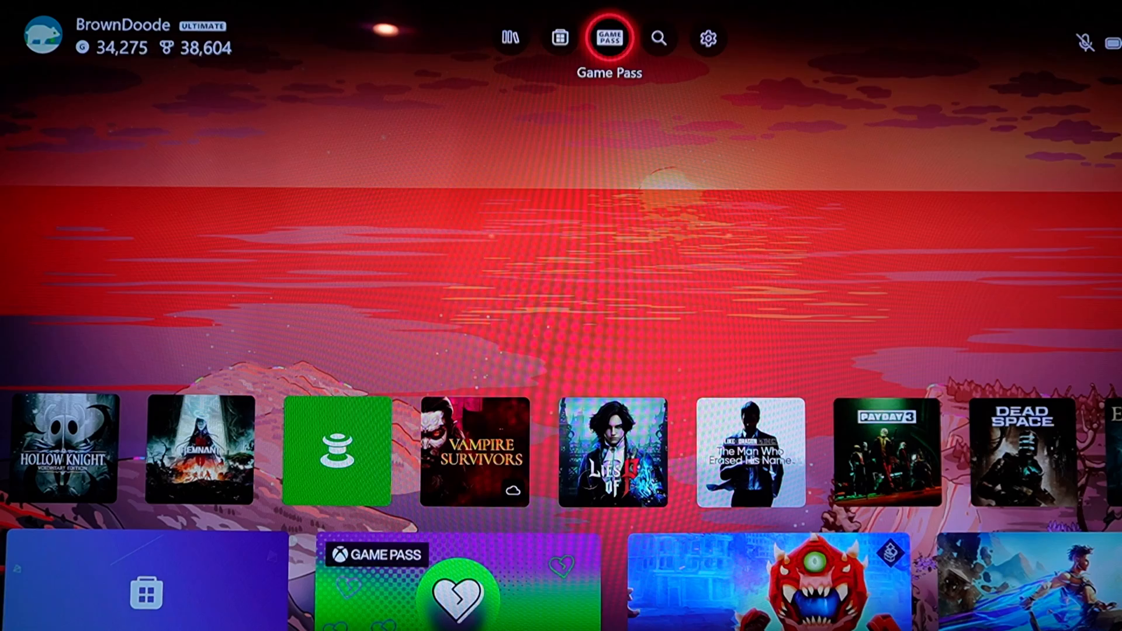
On Xbox, check TV & display resolutions and open 4K TV details confirming 4K at 120Hz
left_click(708, 38)
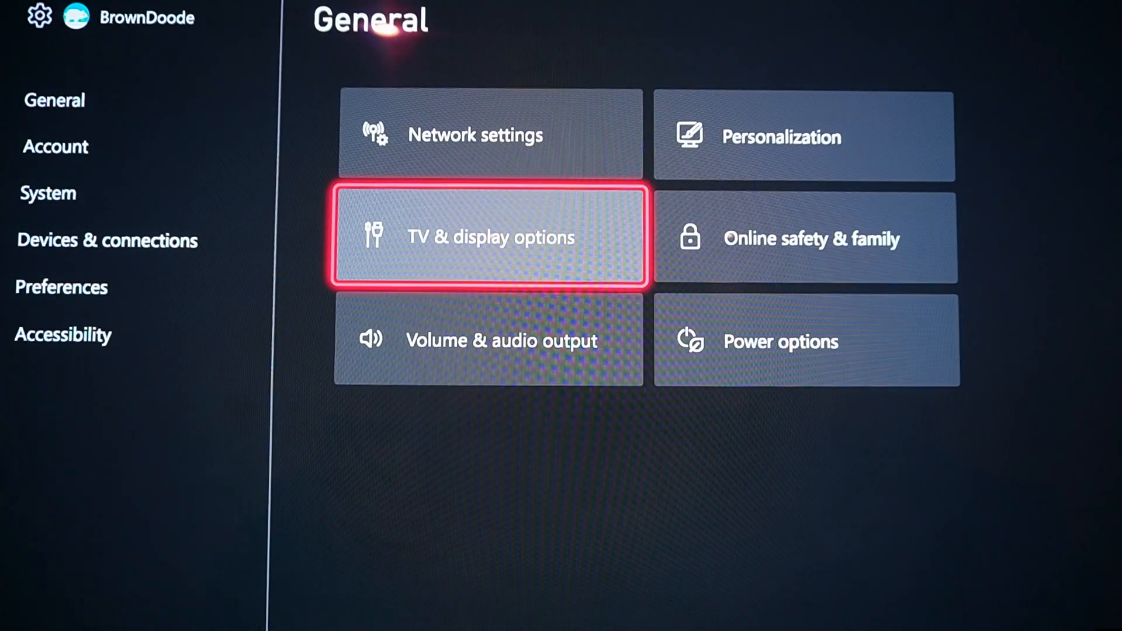
left_click(490, 236)
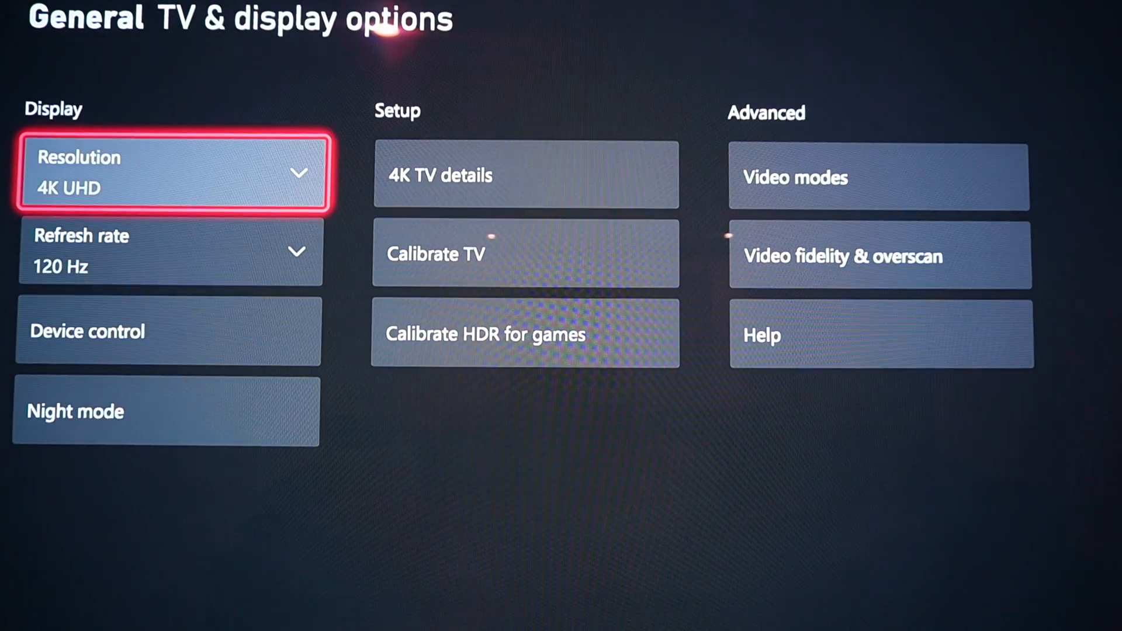
left_click(170, 173)
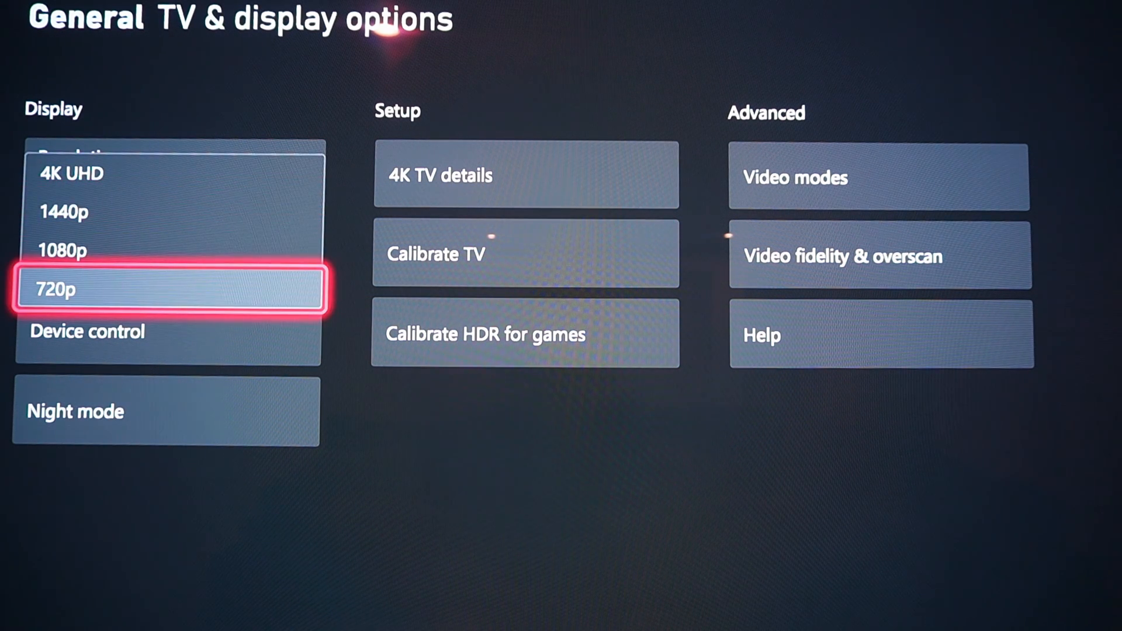
left_click(526, 174)
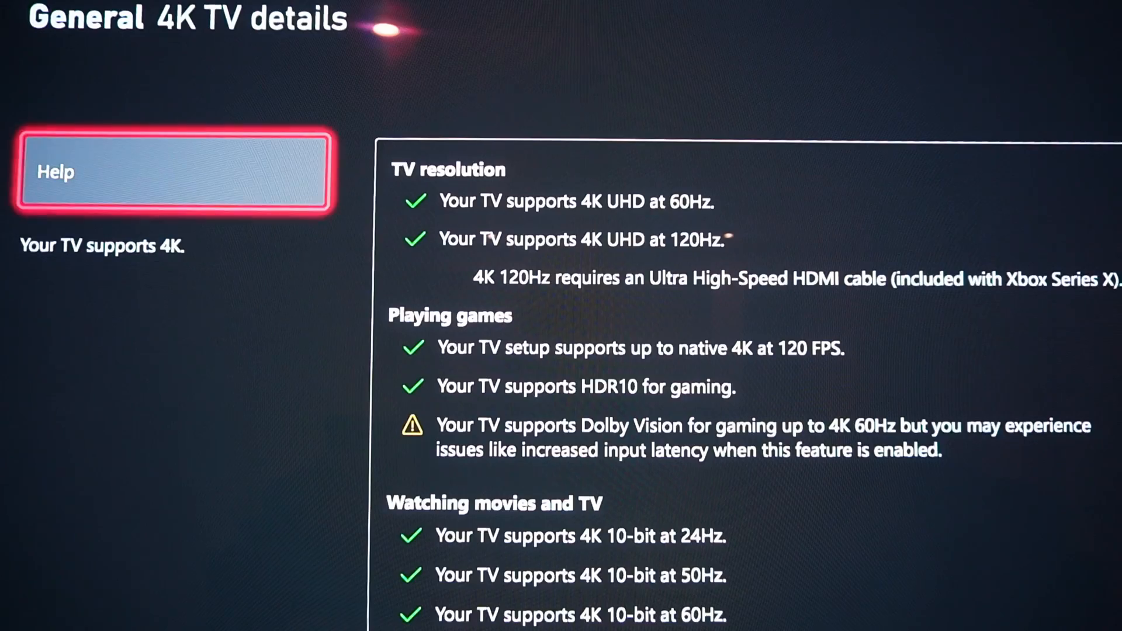